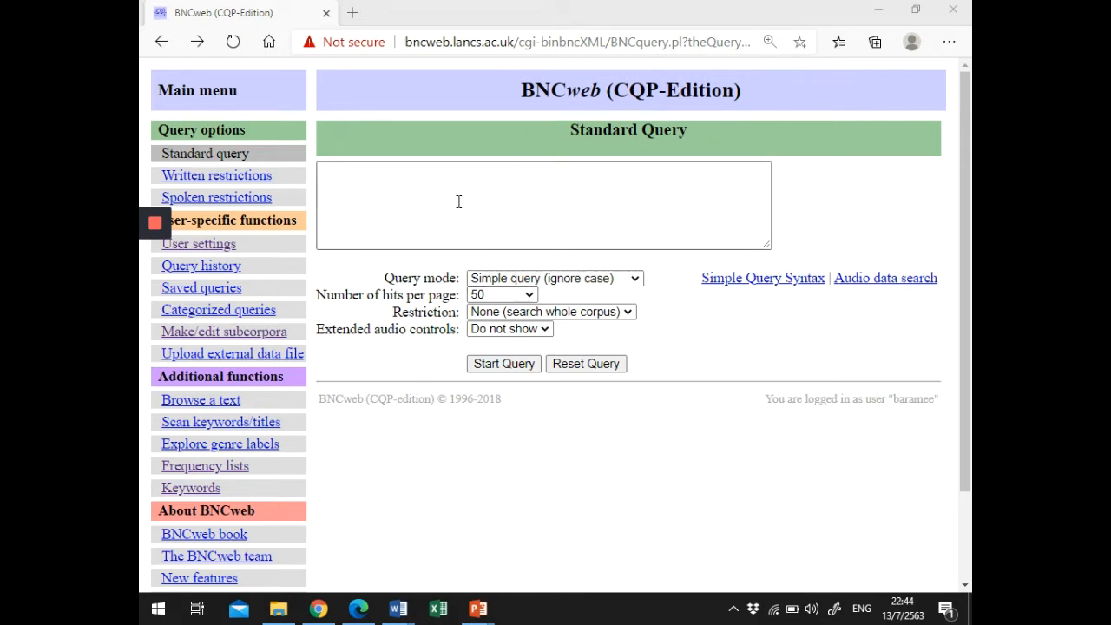
Search the corpus for 'absolutely' with a Standard Query, giving 5663 hits.
click(444, 180)
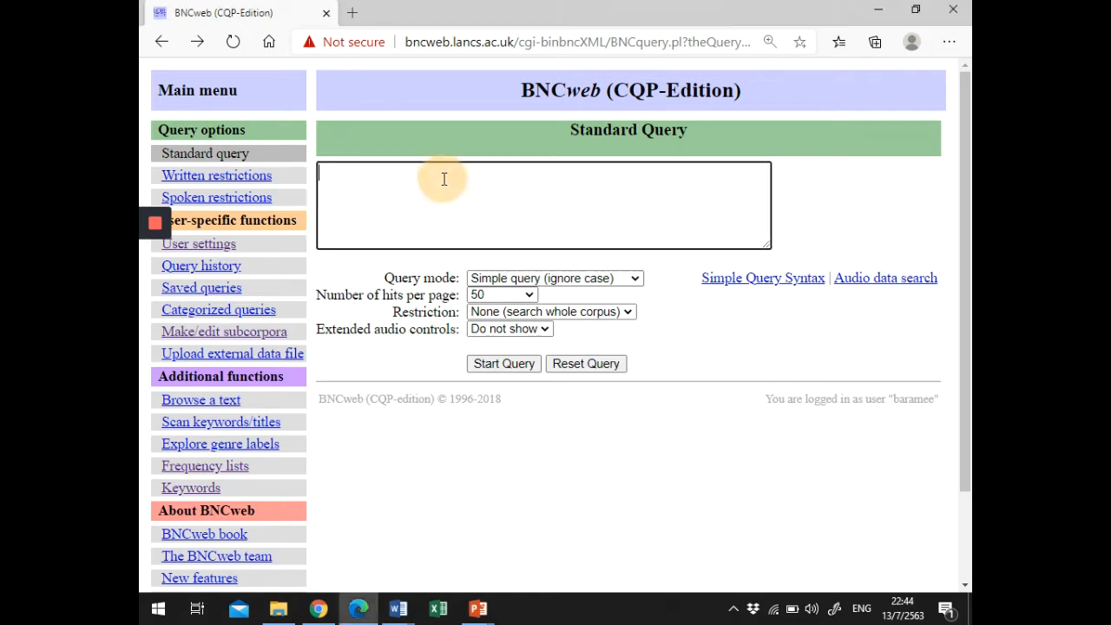
text(absolutely)
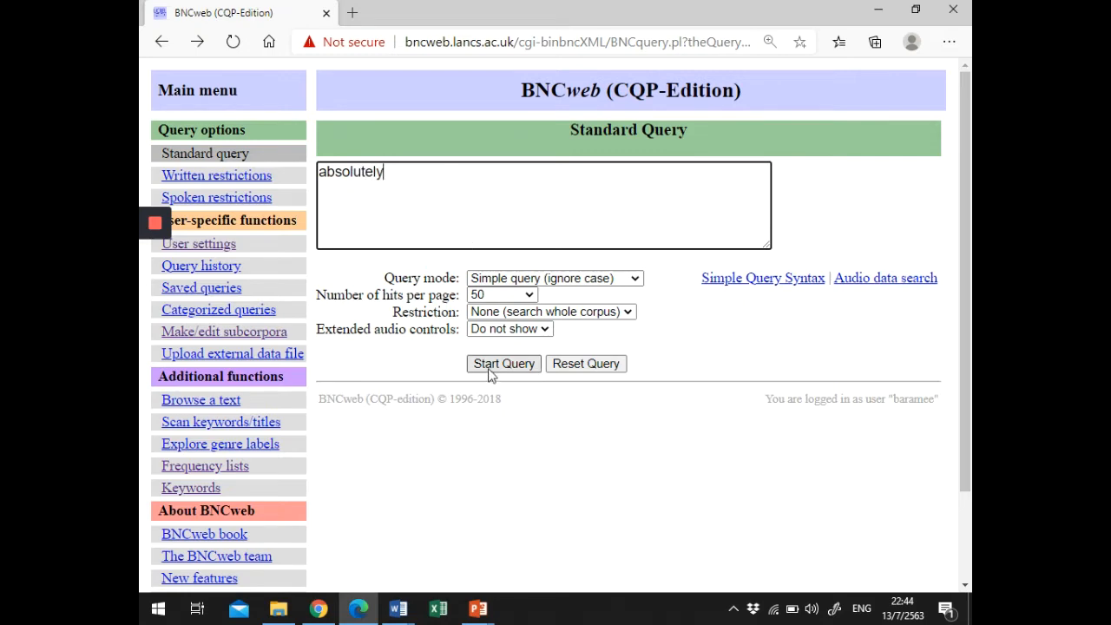
click(504, 363)
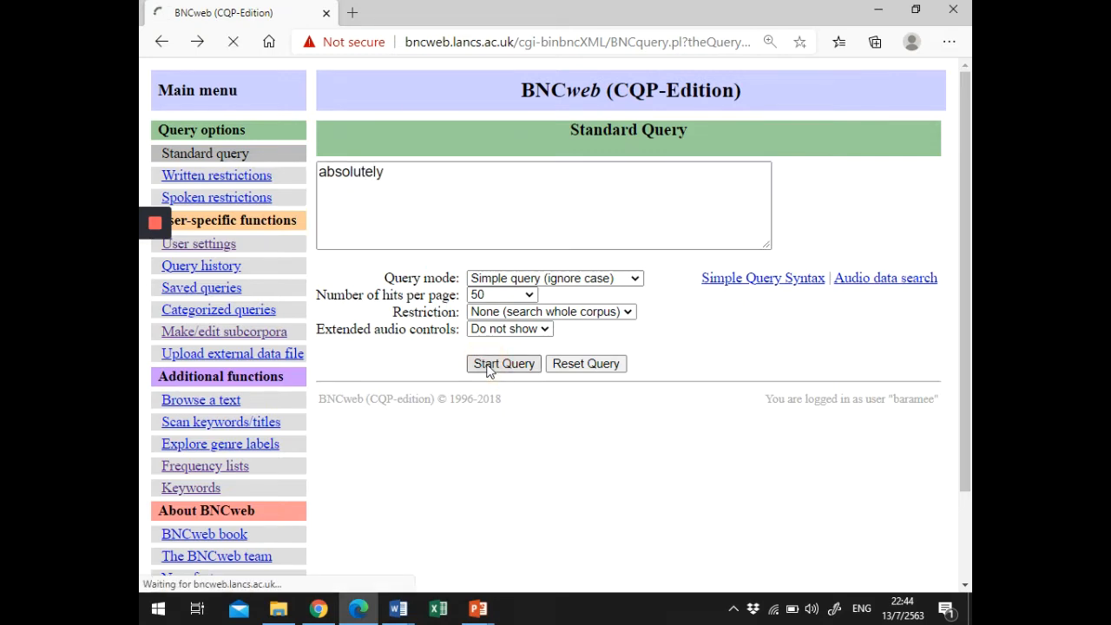
click(503, 363)
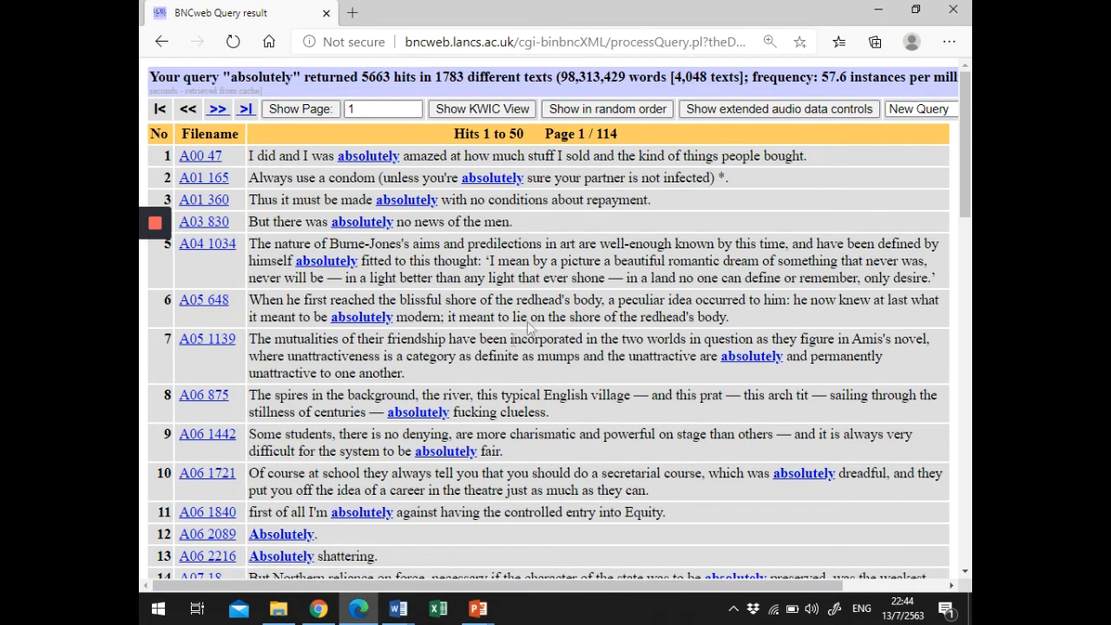
Pick Collocations from the New Query menu for the 'absolutely' results.
scroll(right, 3)
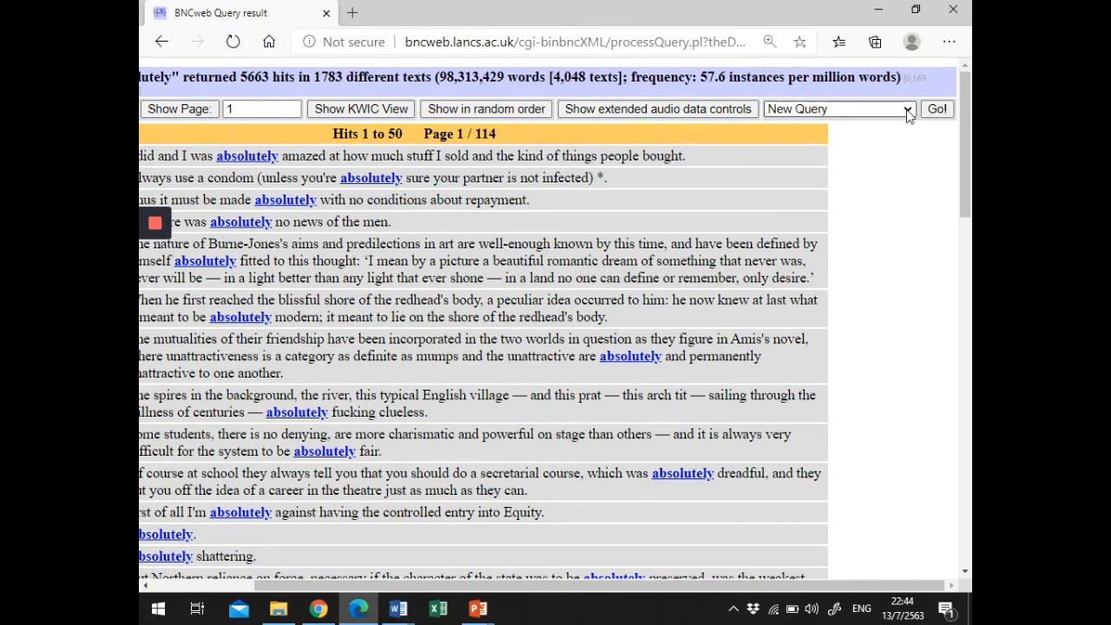
click(838, 109)
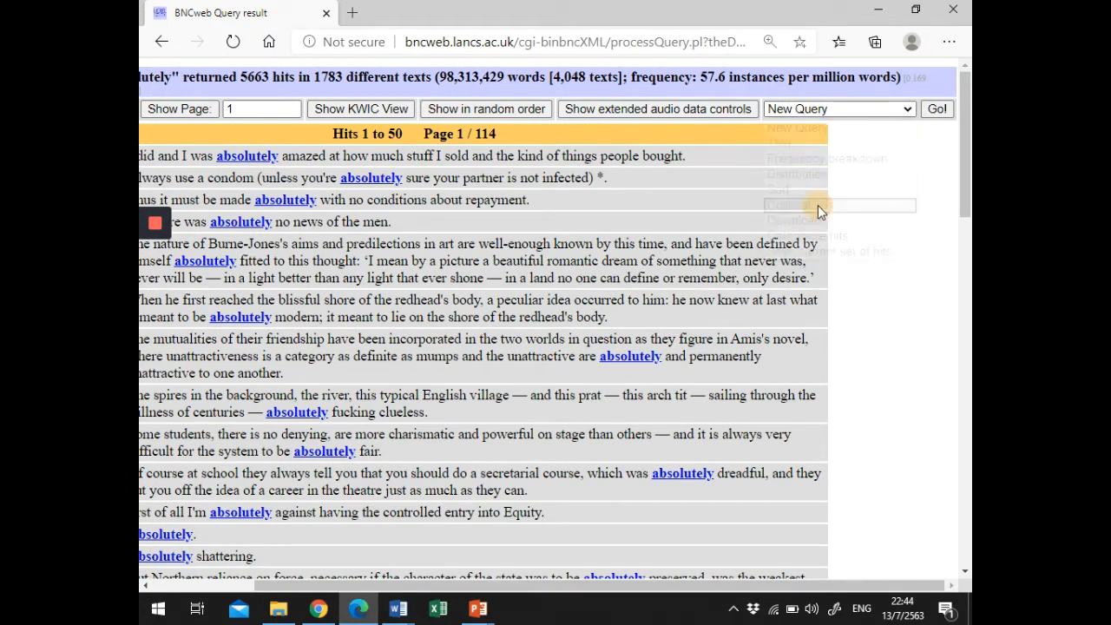
click(820, 205)
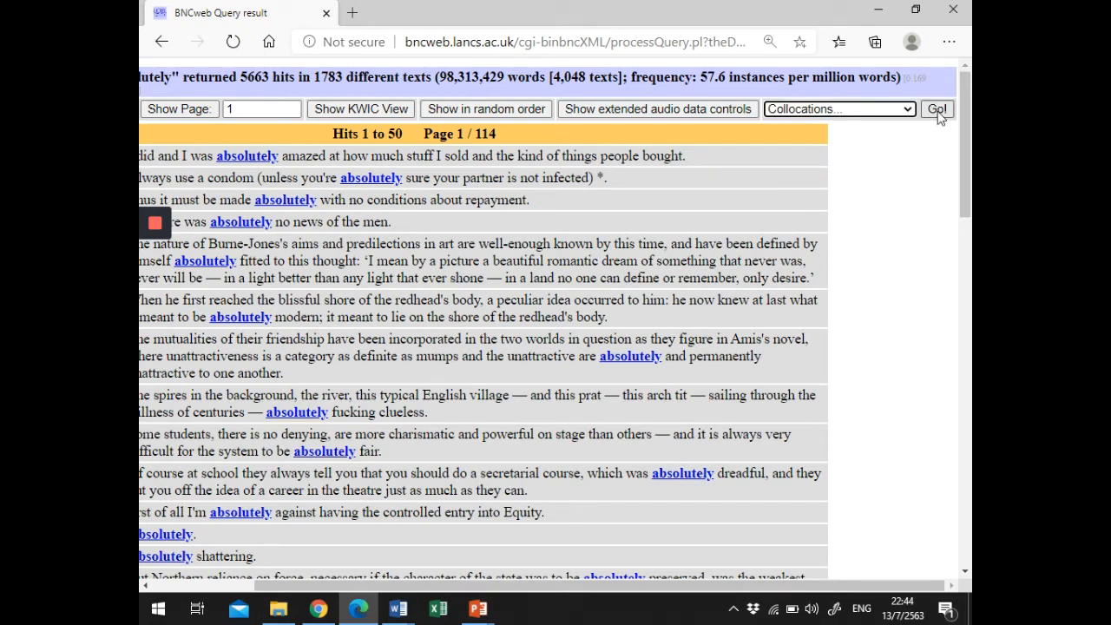
click(936, 109)
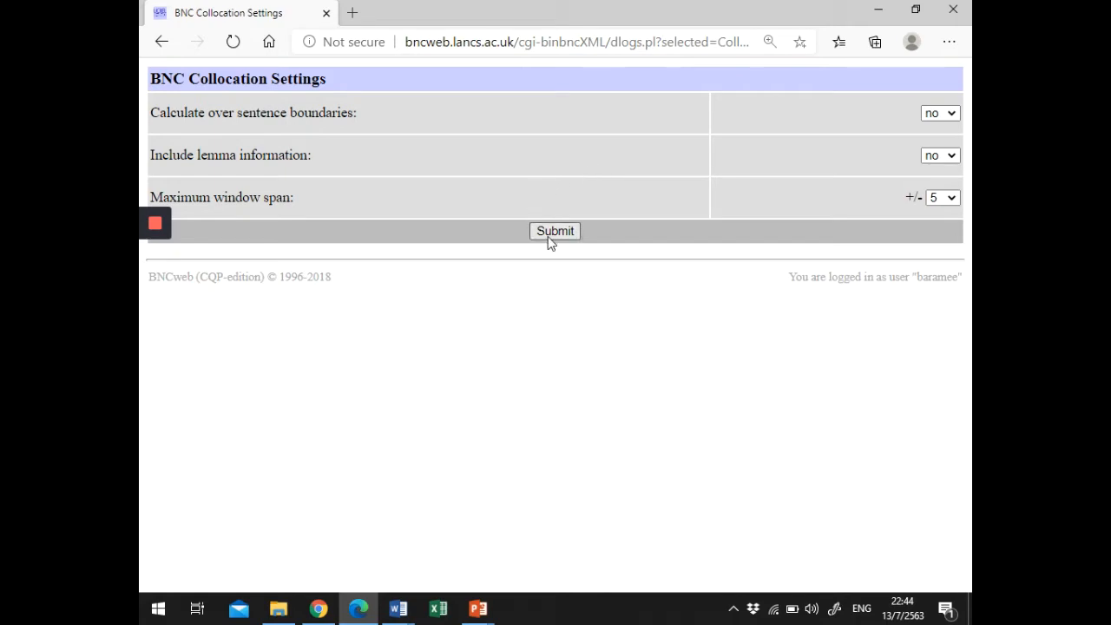
Submit default collocation settings, giving a log-likelihood table led by nothing, no, right.
click(555, 231)
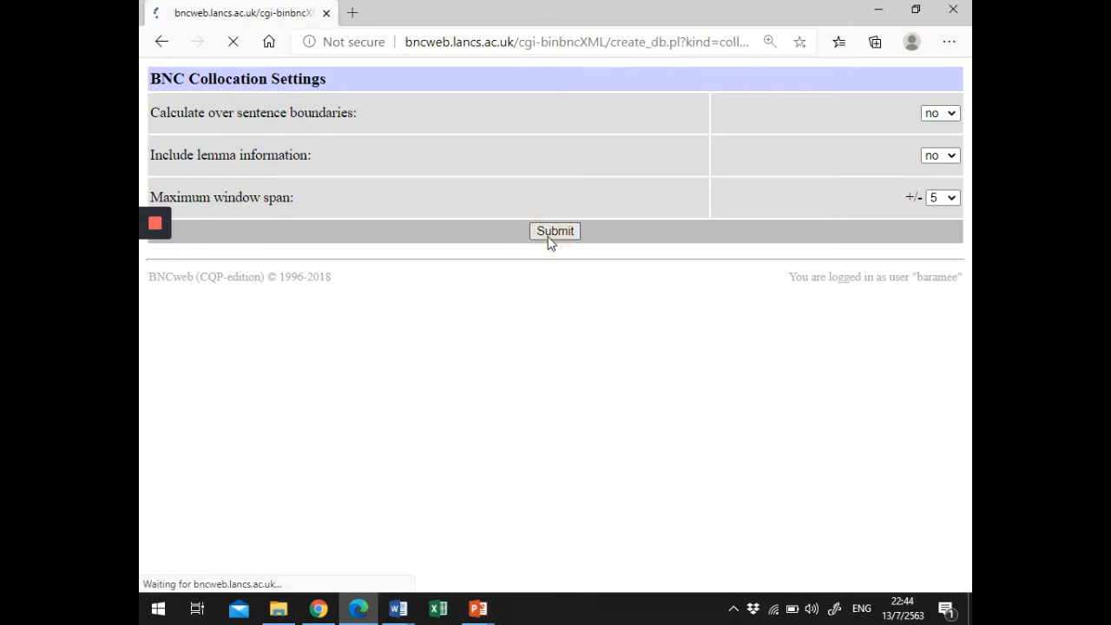
click(555, 231)
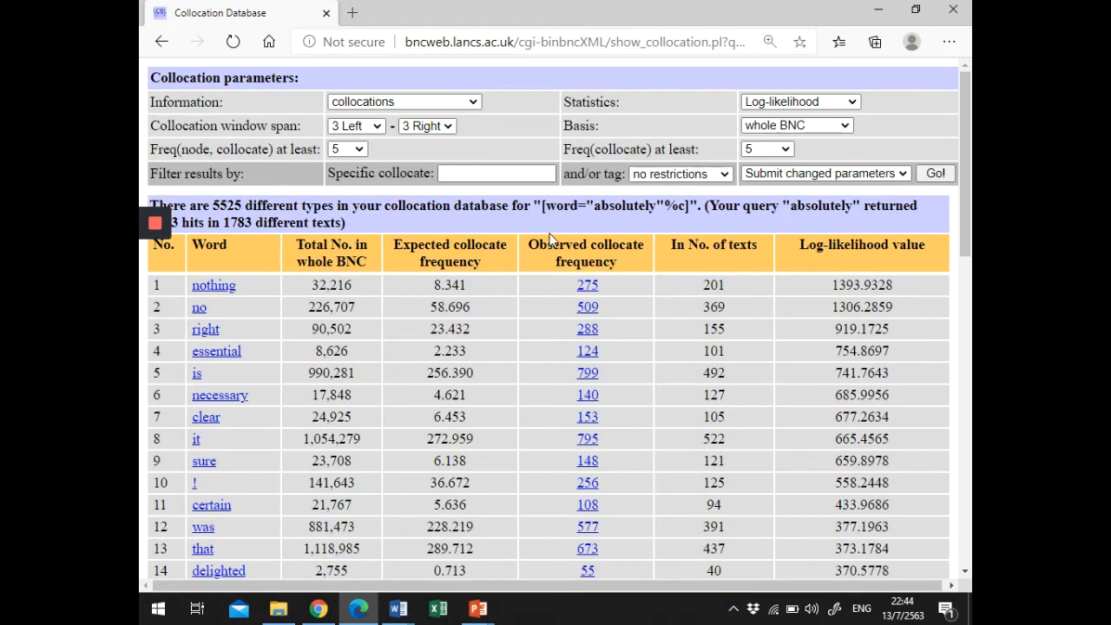
mouse_move(225, 300)
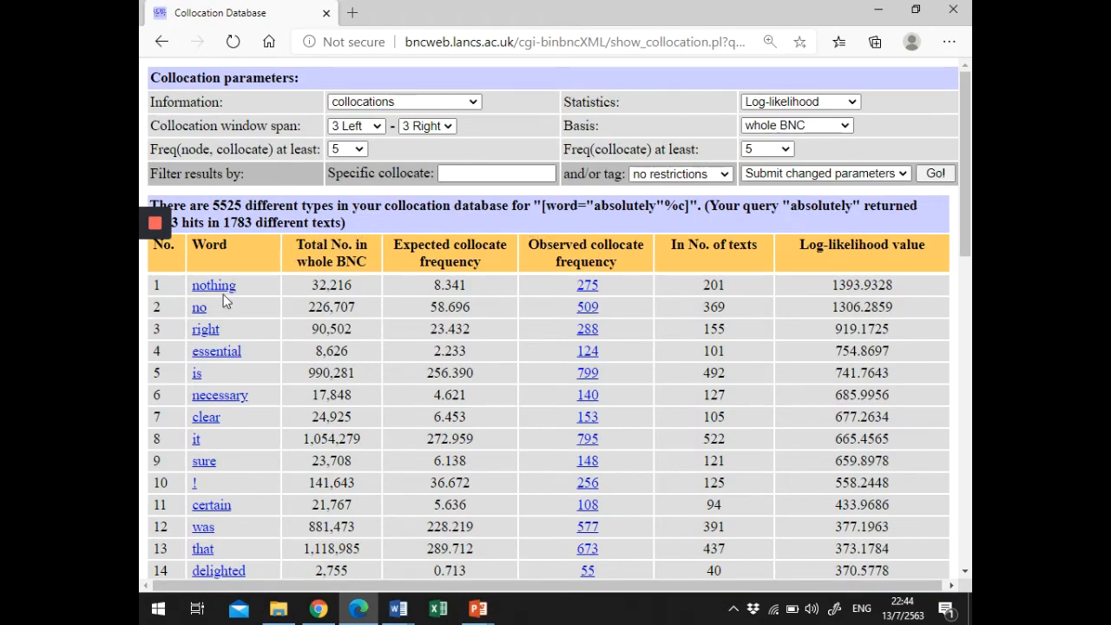
scroll(down, 3)
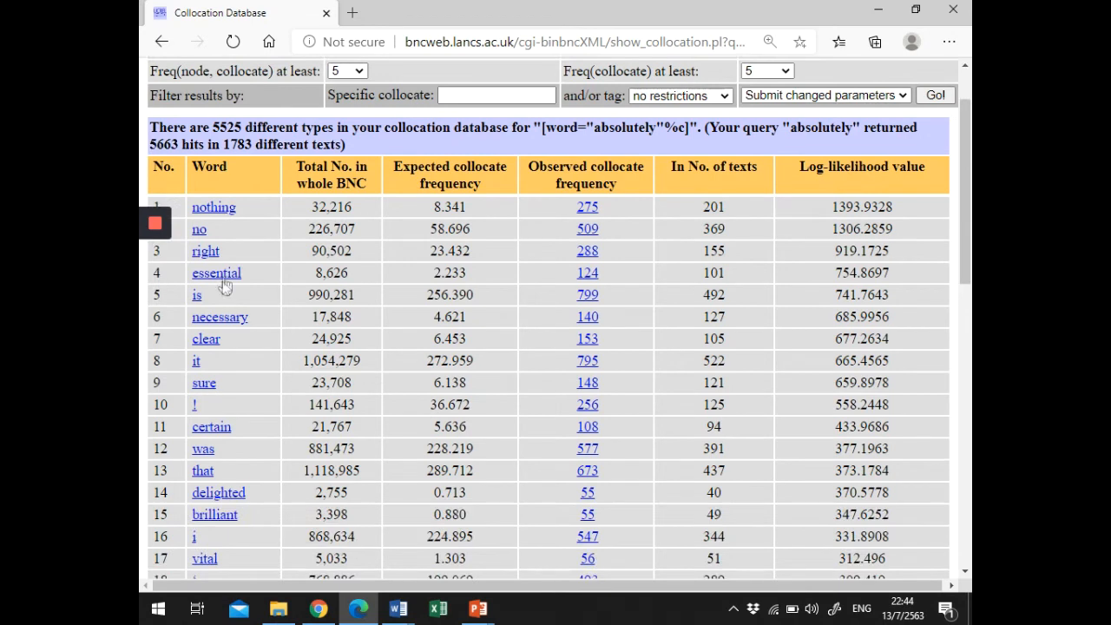
mouse_move(216, 273)
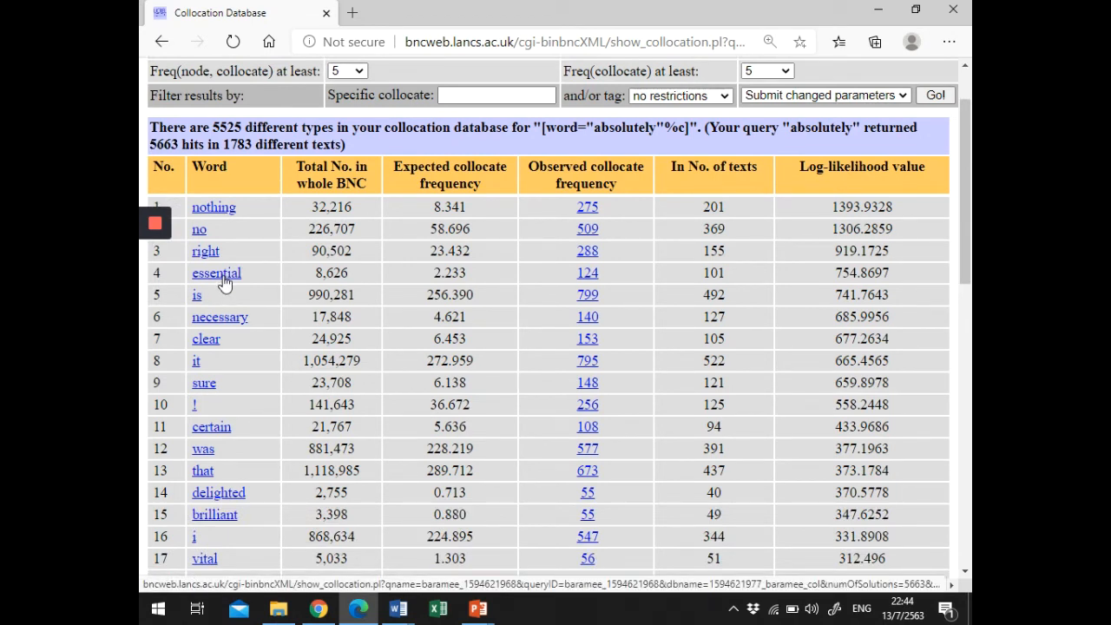
mouse_move(213, 259)
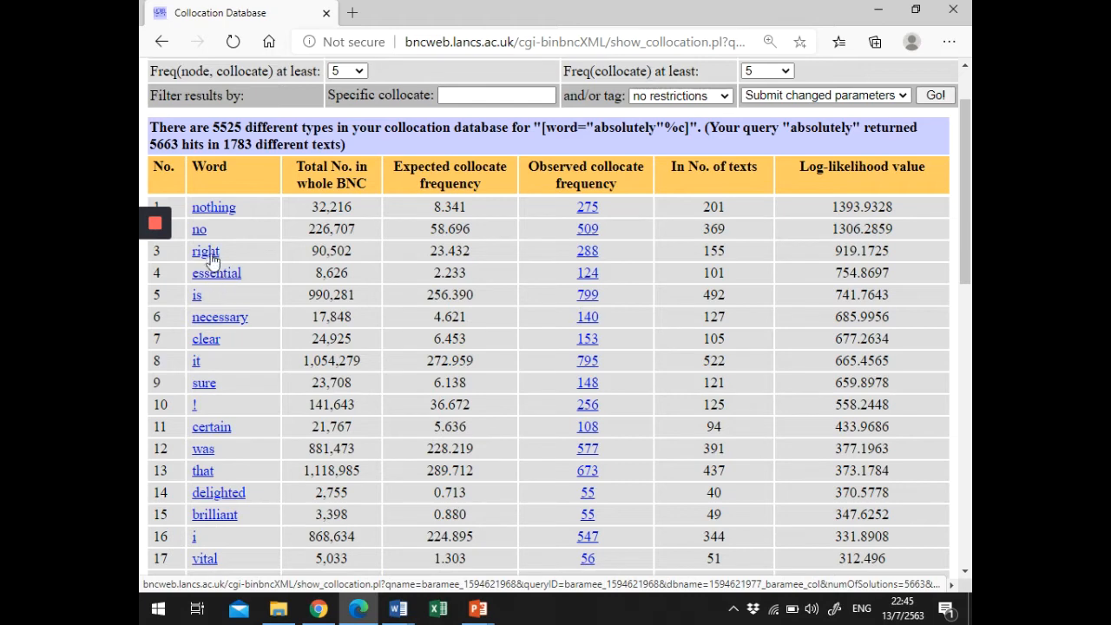
click(206, 251)
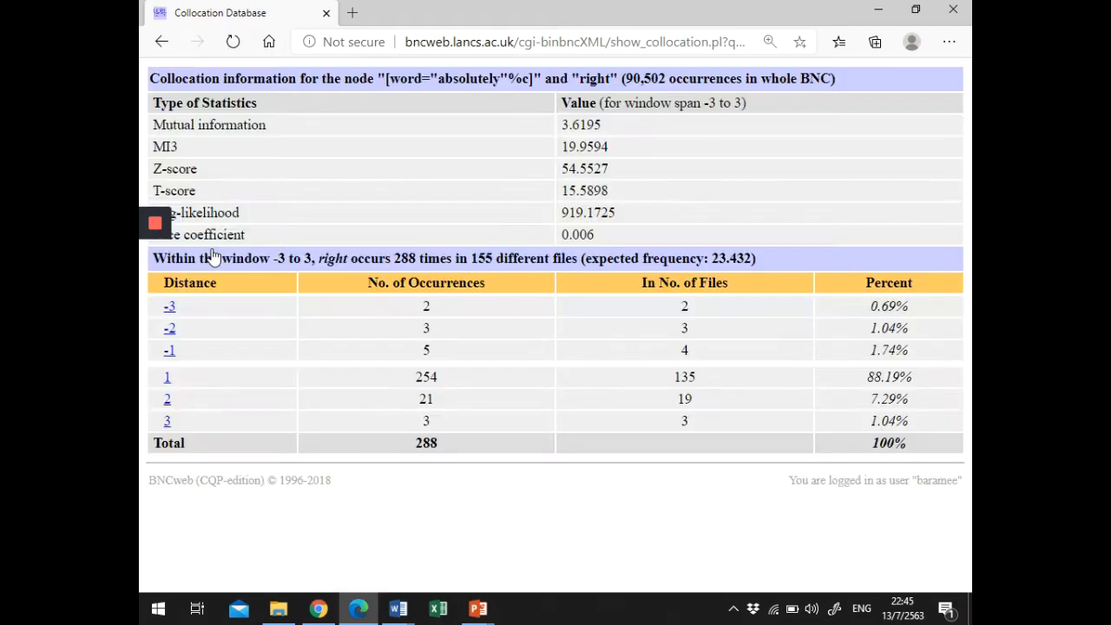
mouse_move(426, 135)
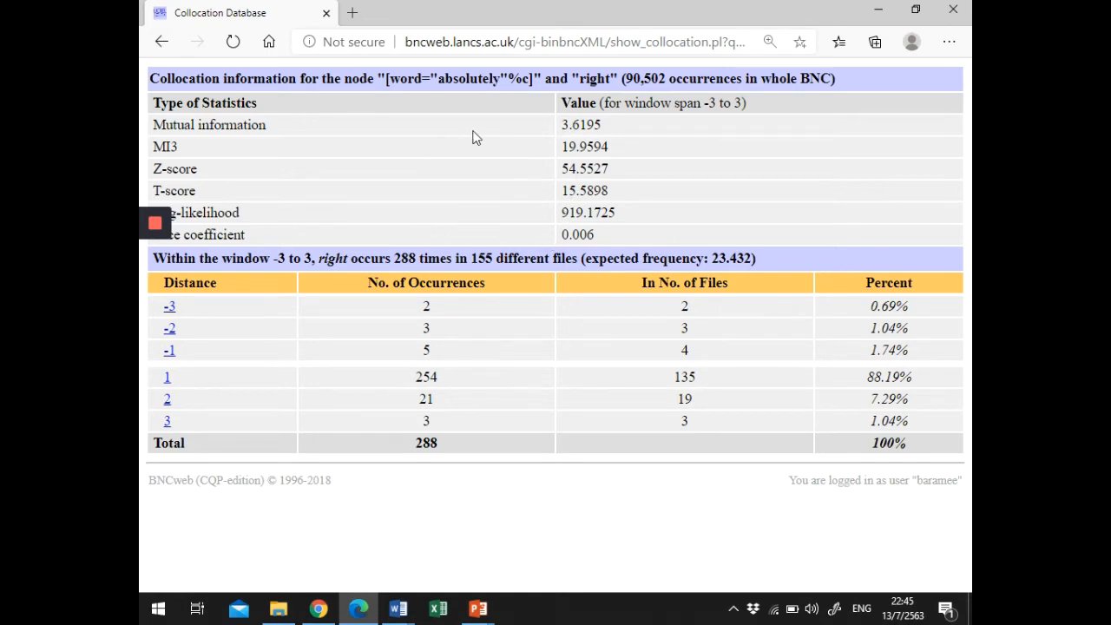
mouse_move(419, 313)
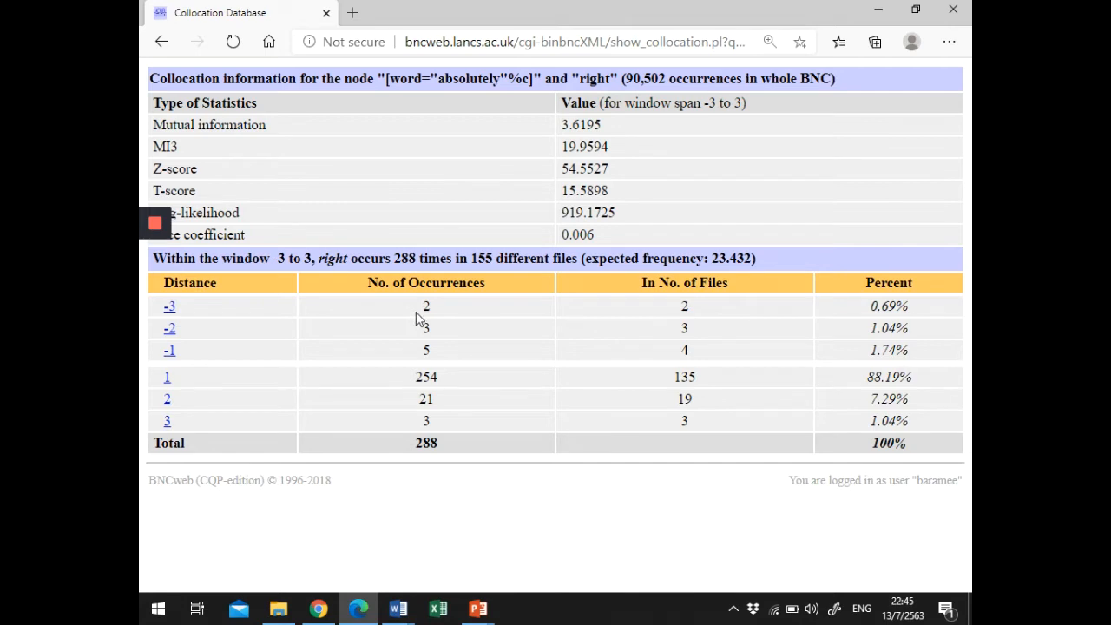
mouse_move(449, 389)
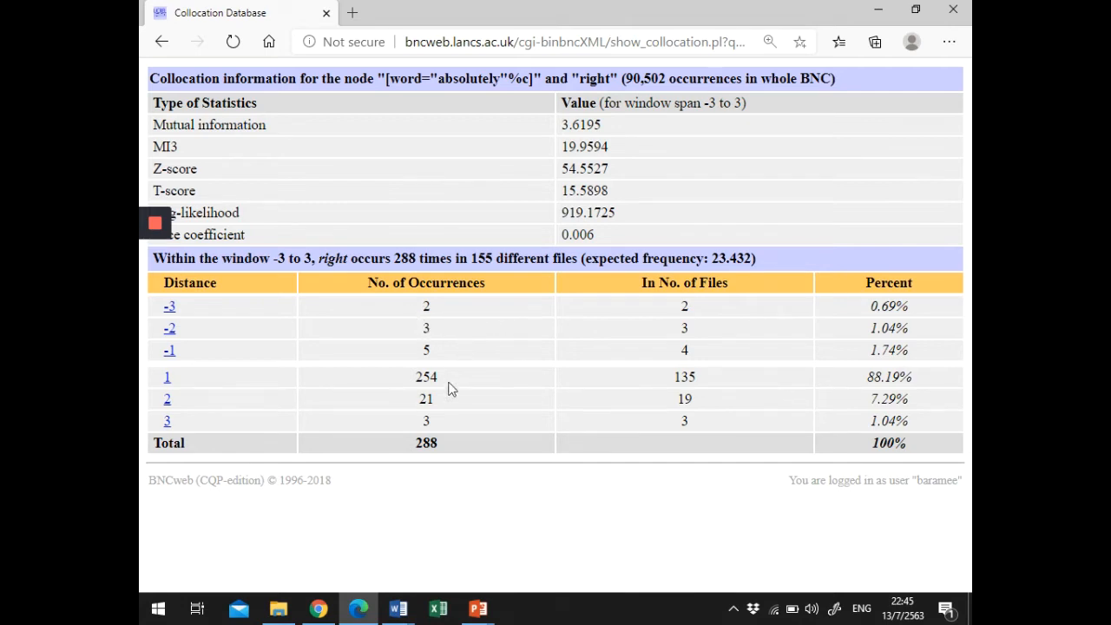
mouse_move(441, 388)
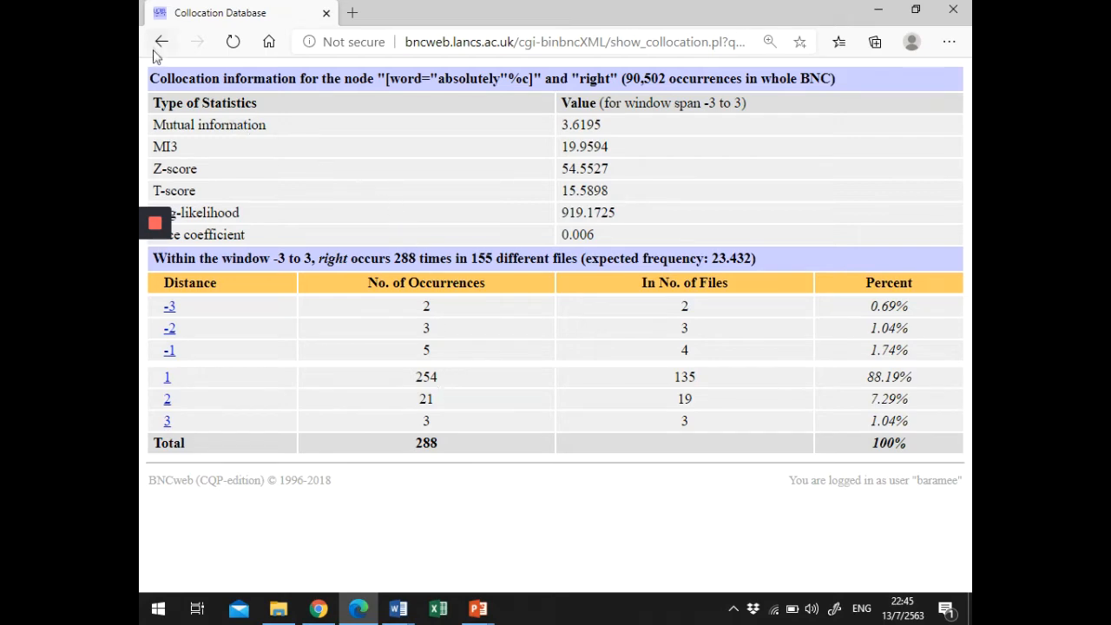
click(161, 41)
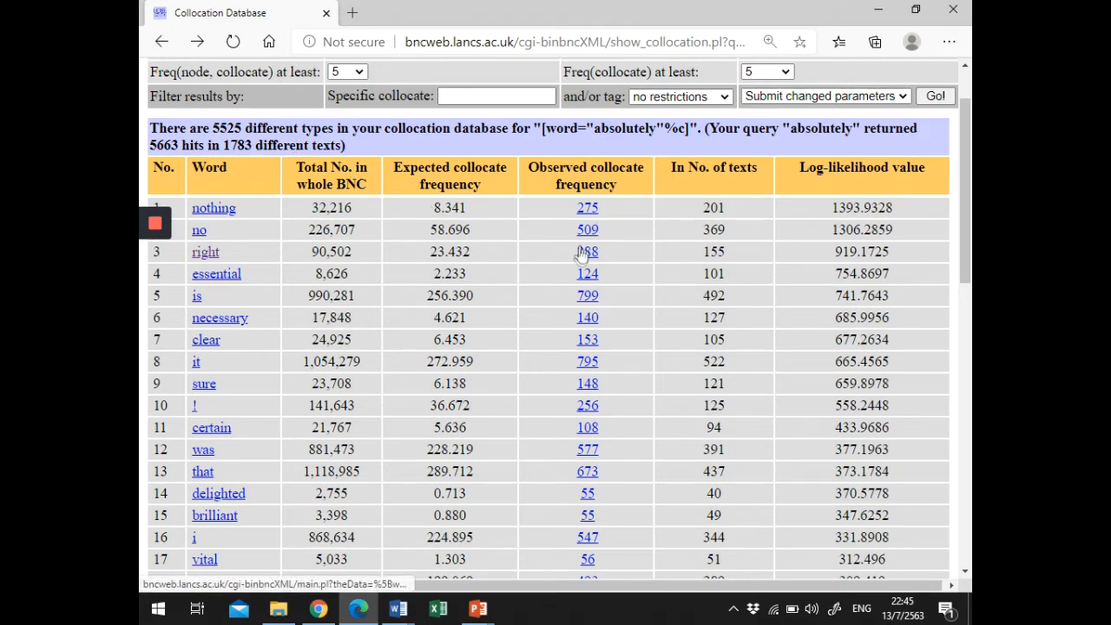
Open the 288 observed hits for the collocate 'right'.
click(587, 252)
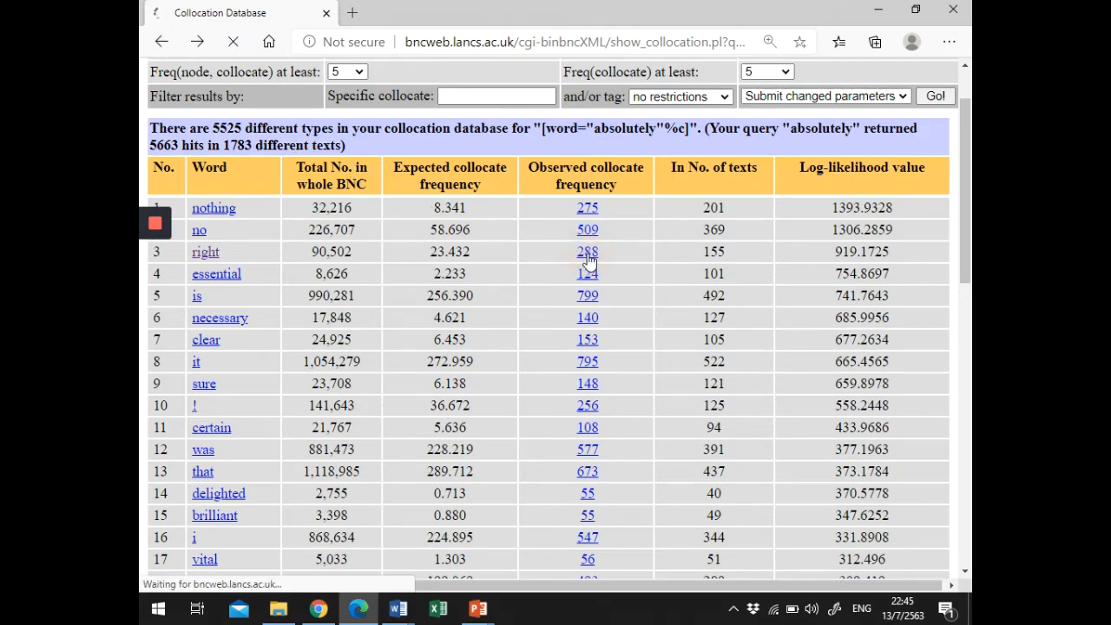
click(587, 252)
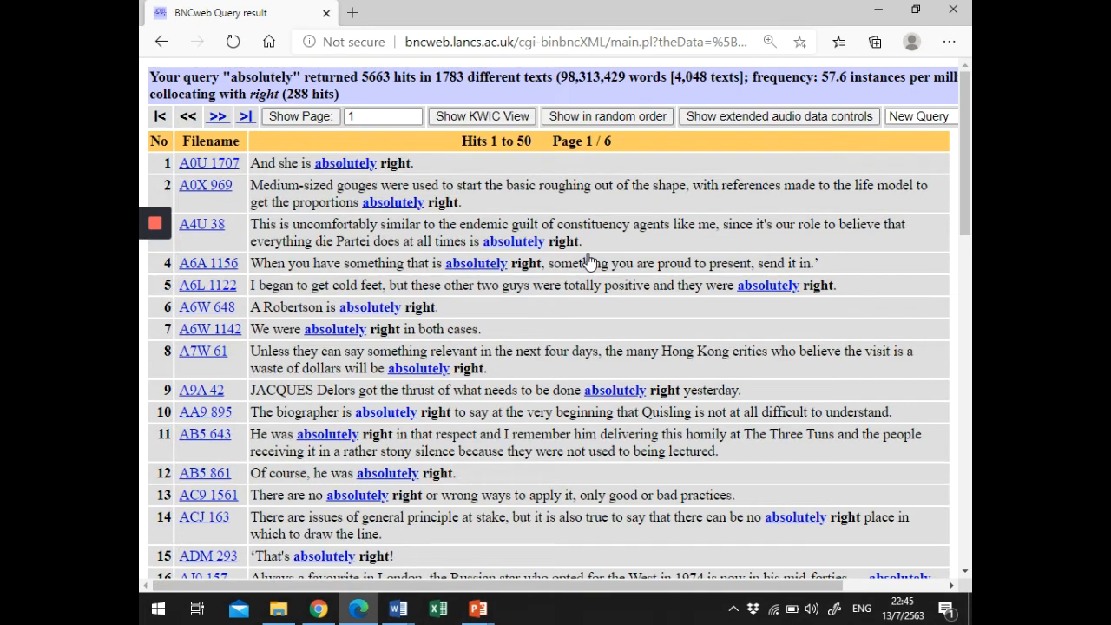
mouse_move(486, 268)
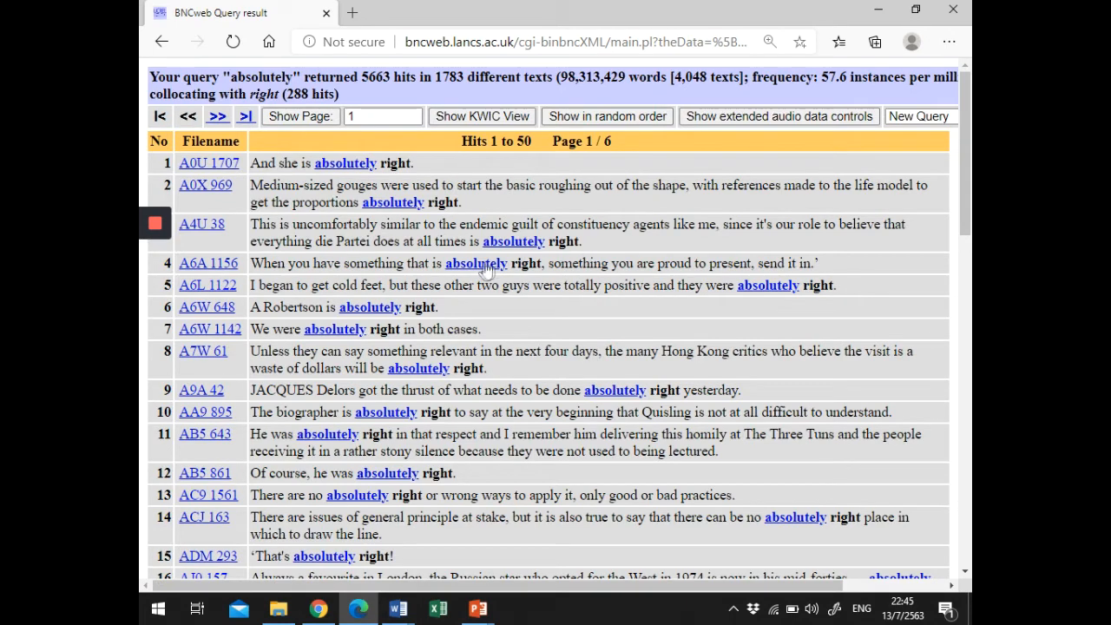
mouse_move(475, 263)
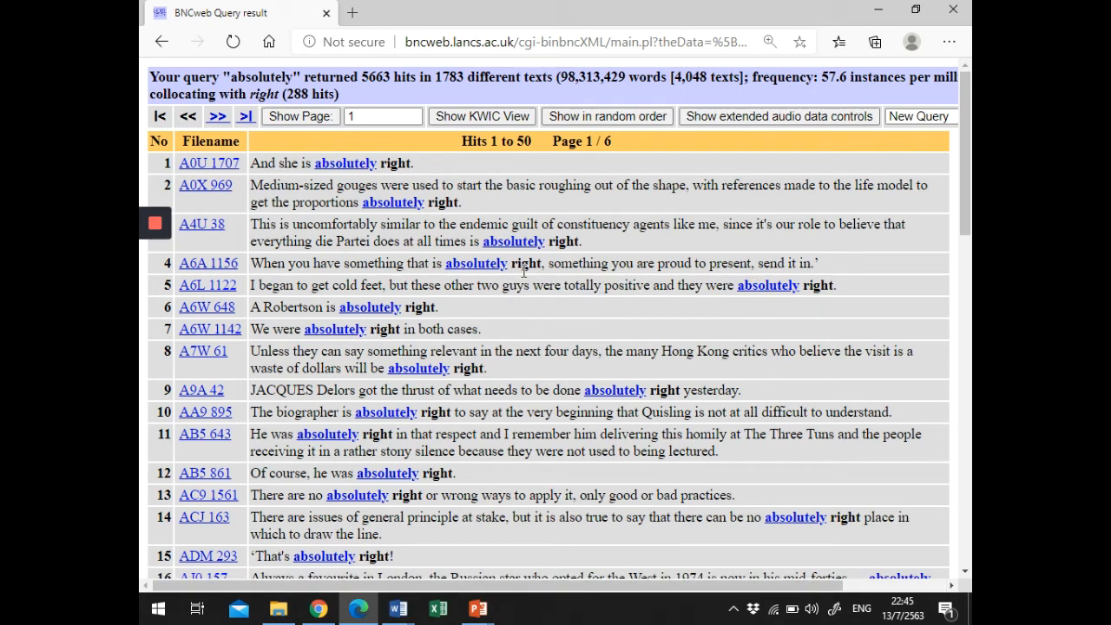
mouse_move(522, 270)
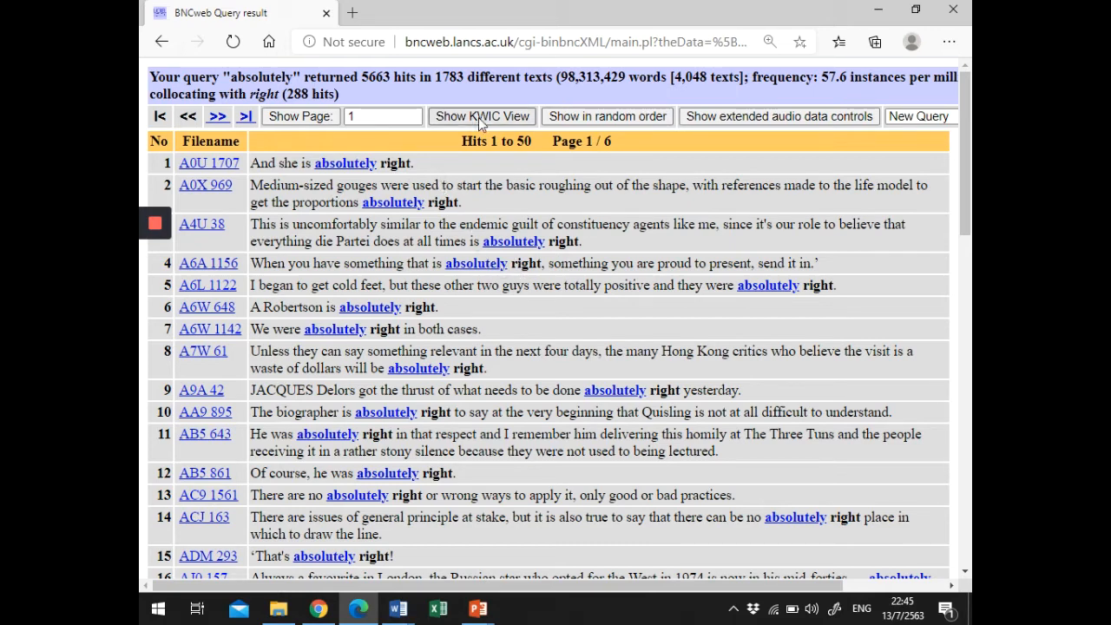
Show the 288 'absolutely right' hits in KWIC layout.
click(481, 116)
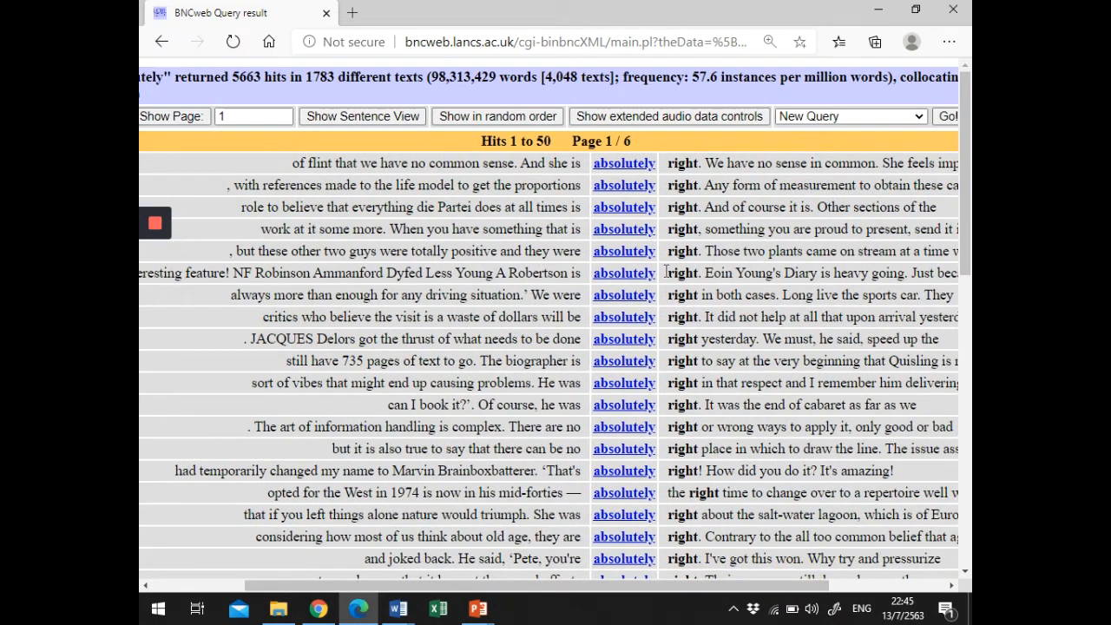
mouse_move(669, 300)
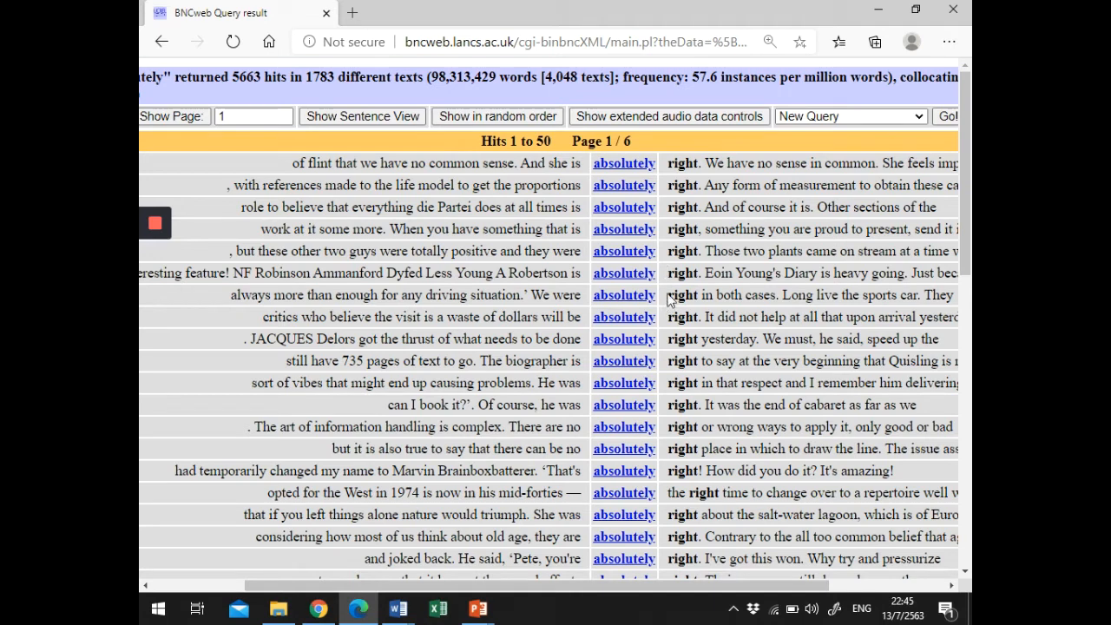
mouse_move(920, 117)
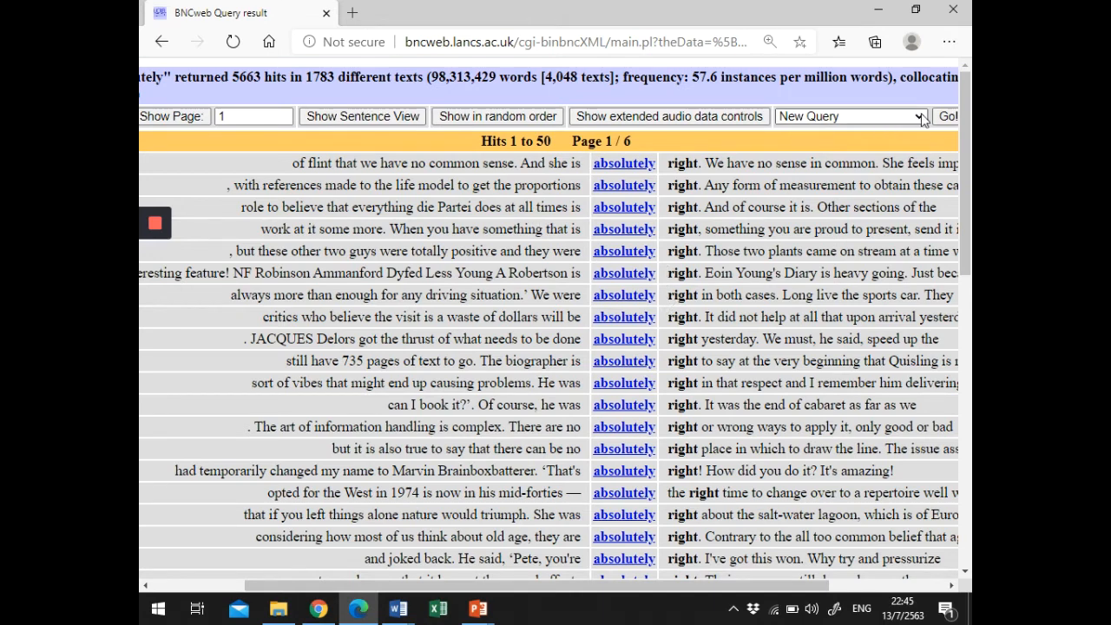
click(162, 41)
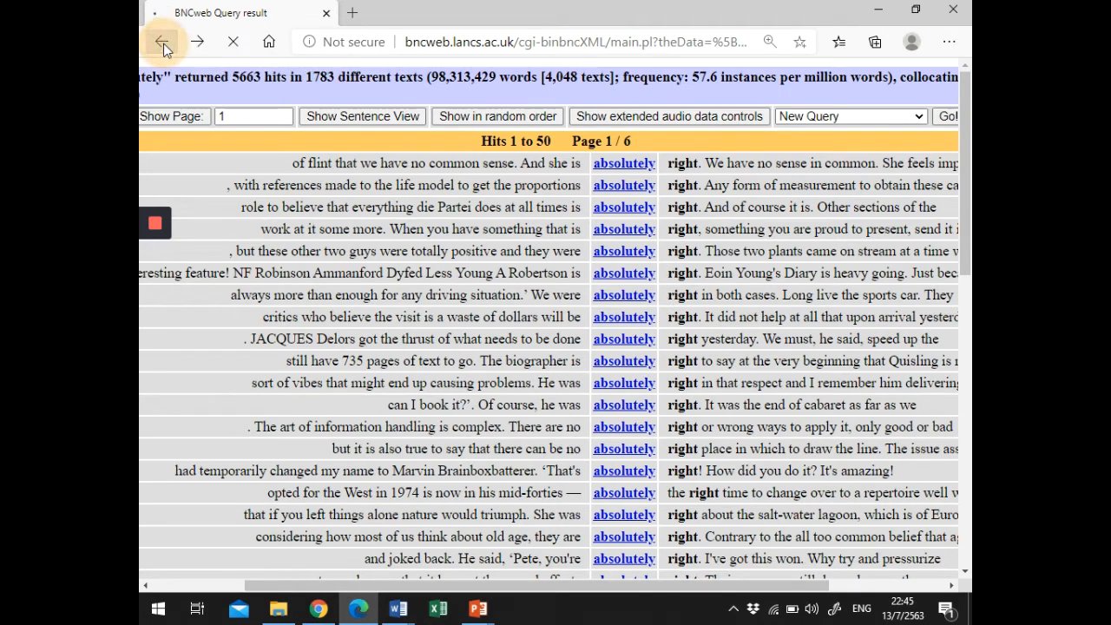
Go back to the log-likelihood collocation table for 'absolutely'.
click(162, 41)
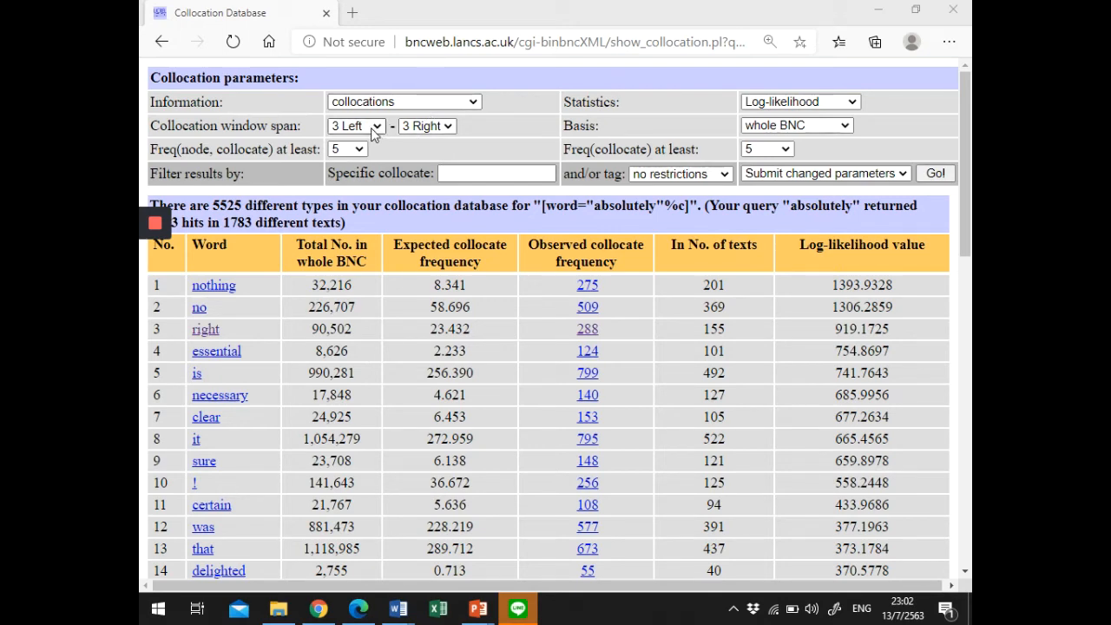
mouse_move(467, 135)
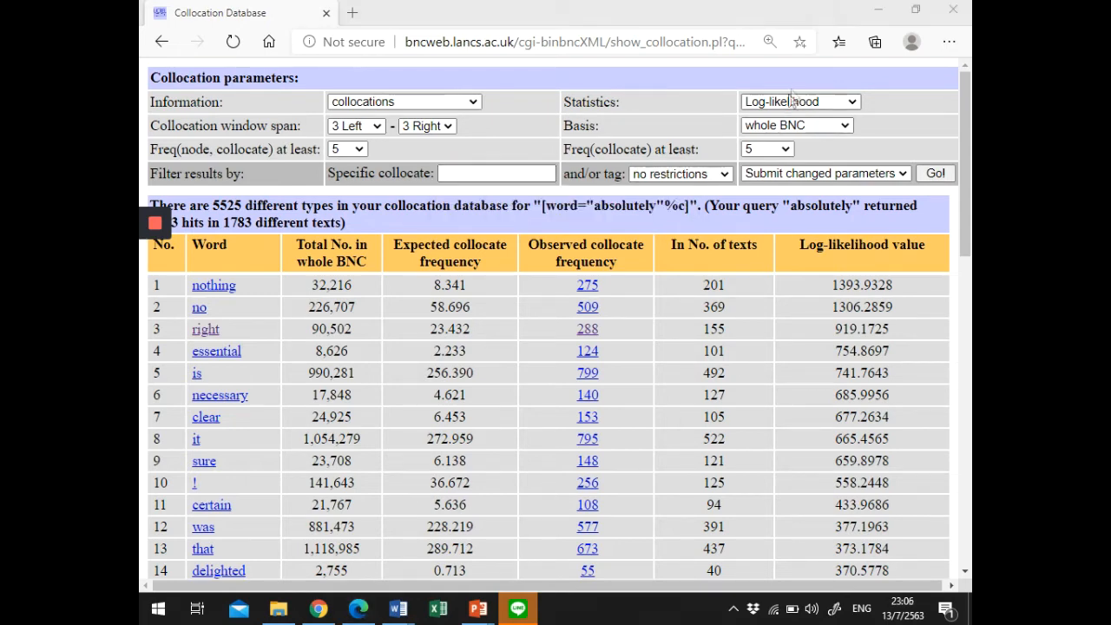
mouse_move(822, 71)
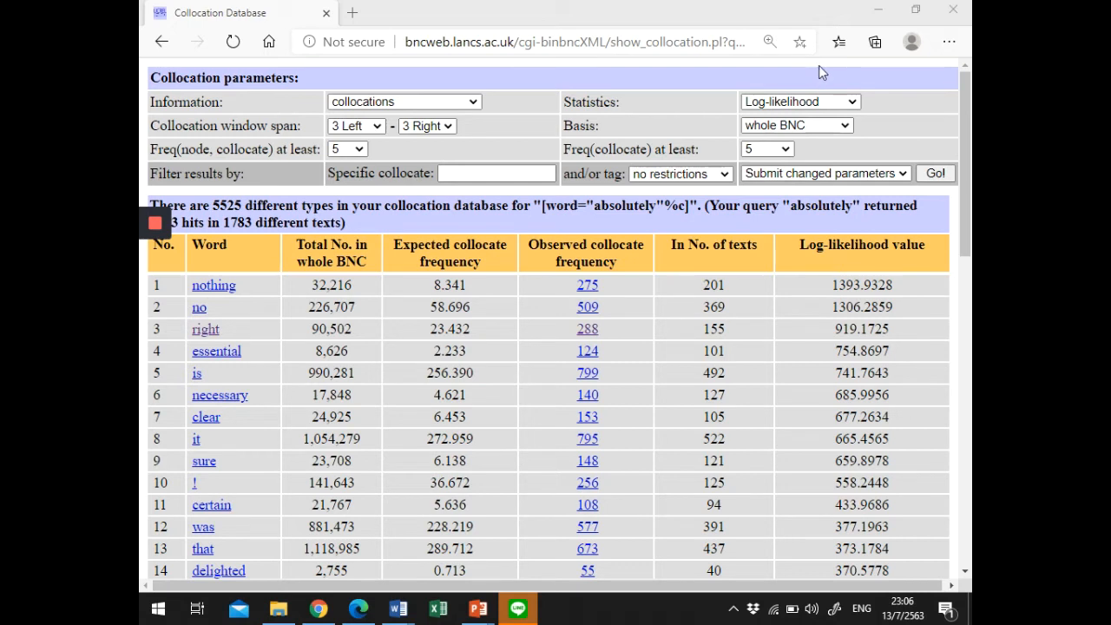
mouse_move(846, 93)
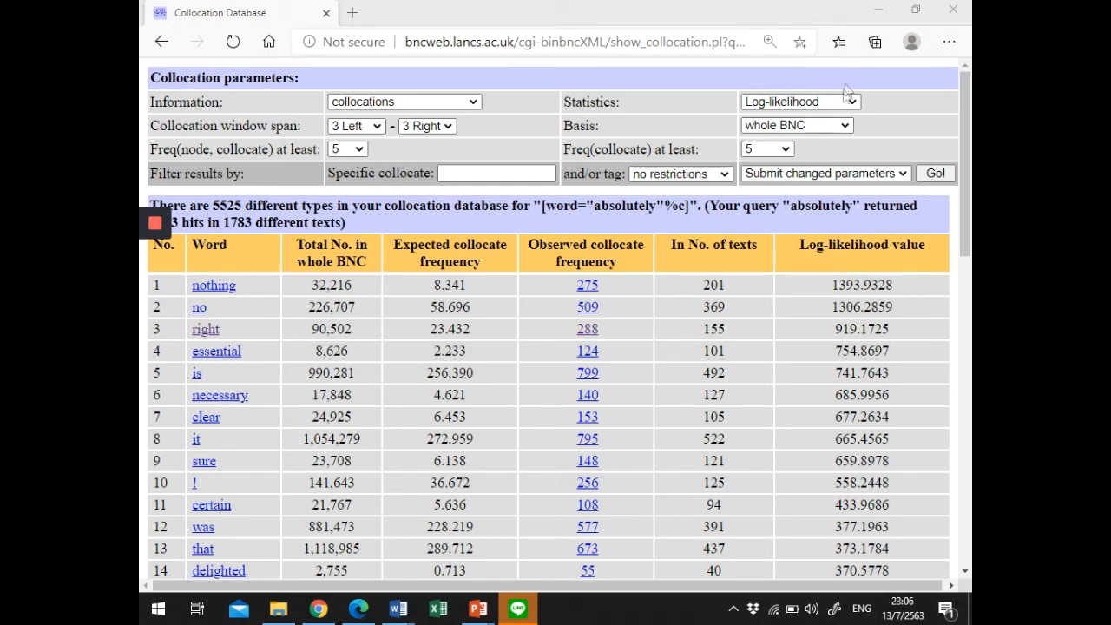
click(799, 102)
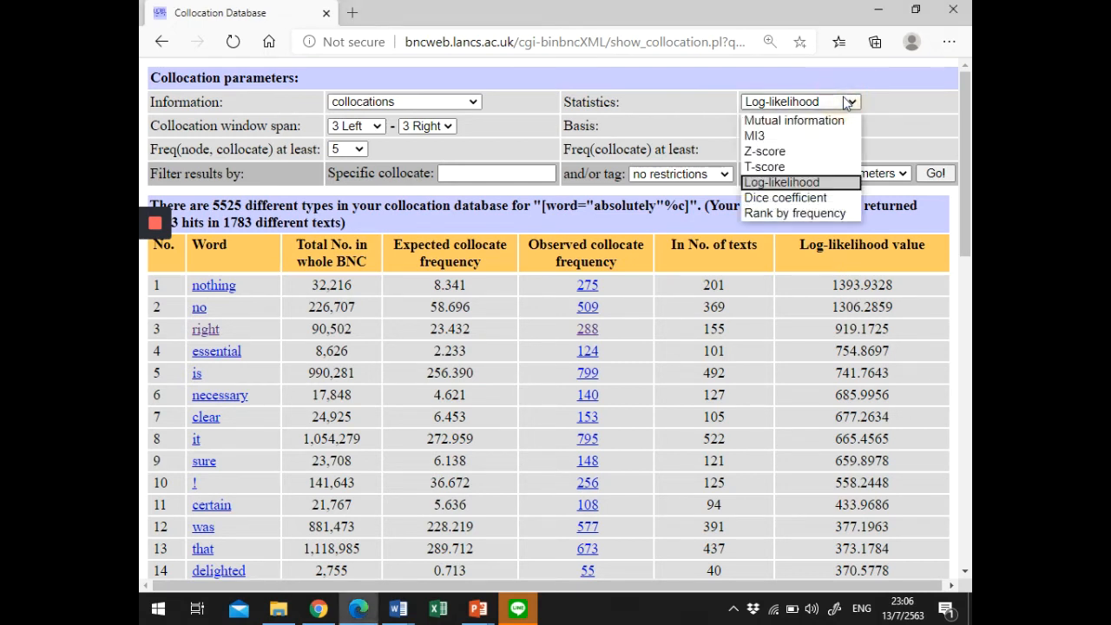
mouse_move(764, 151)
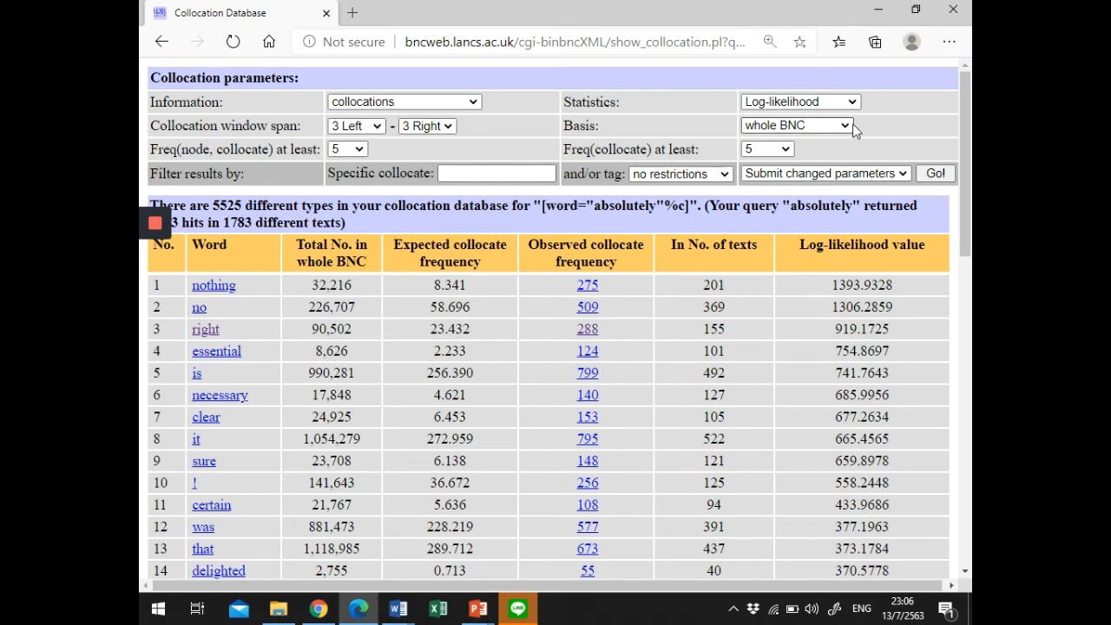
click(794, 125)
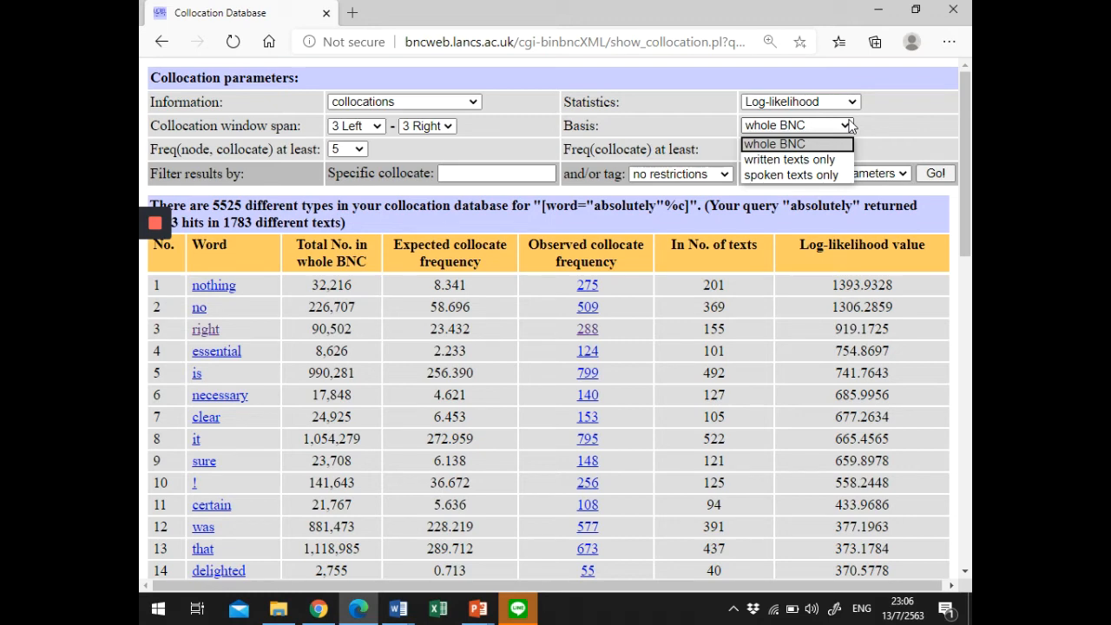
mouse_move(875, 141)
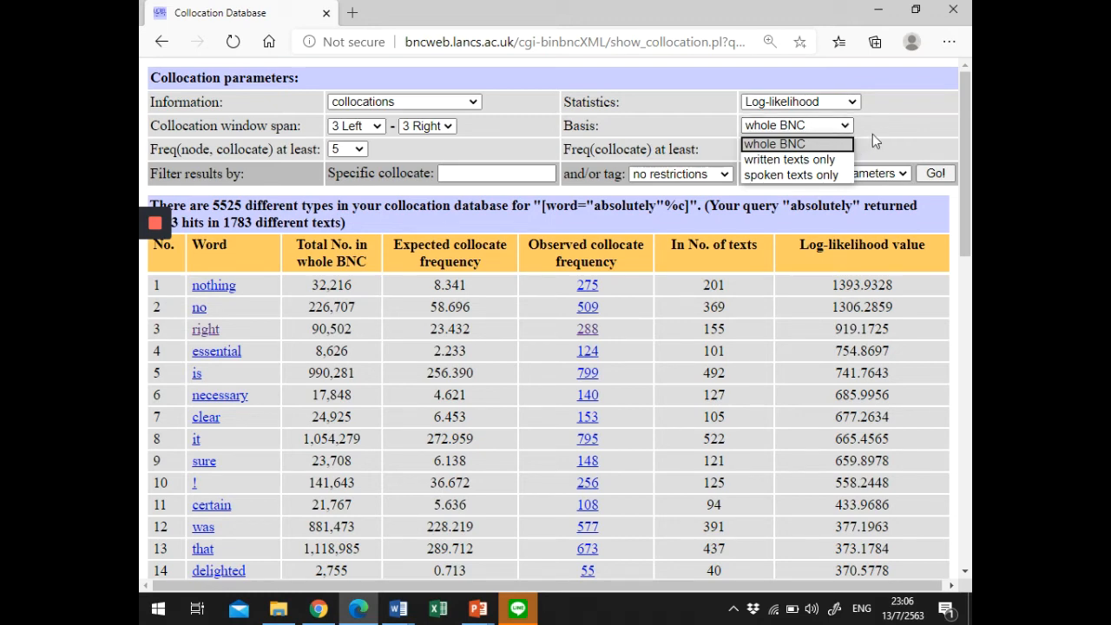
click(773, 144)
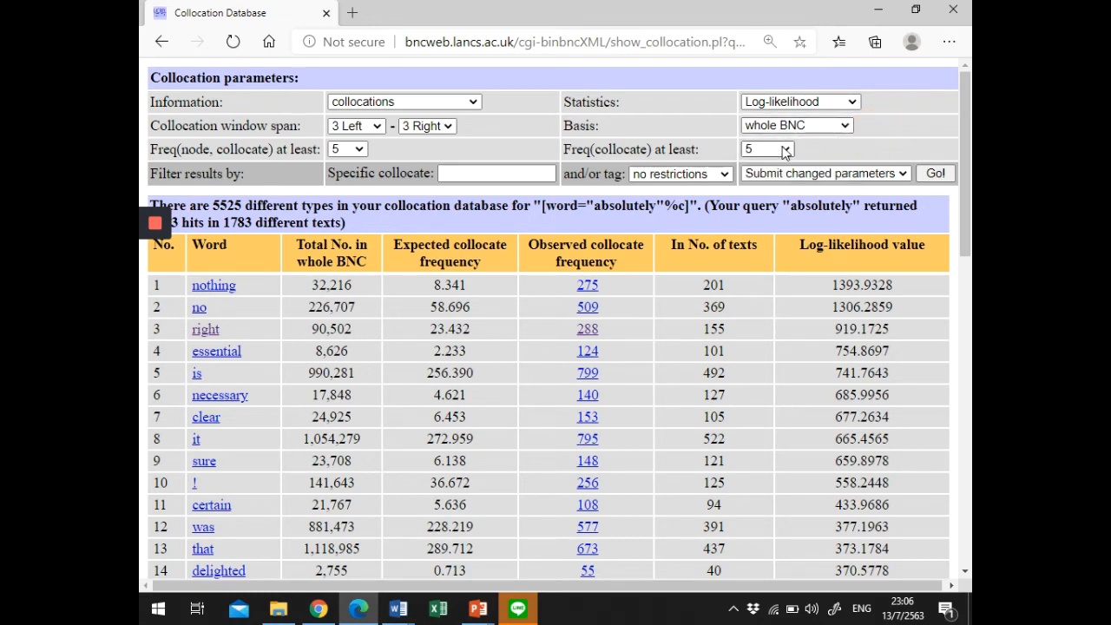
click(767, 149)
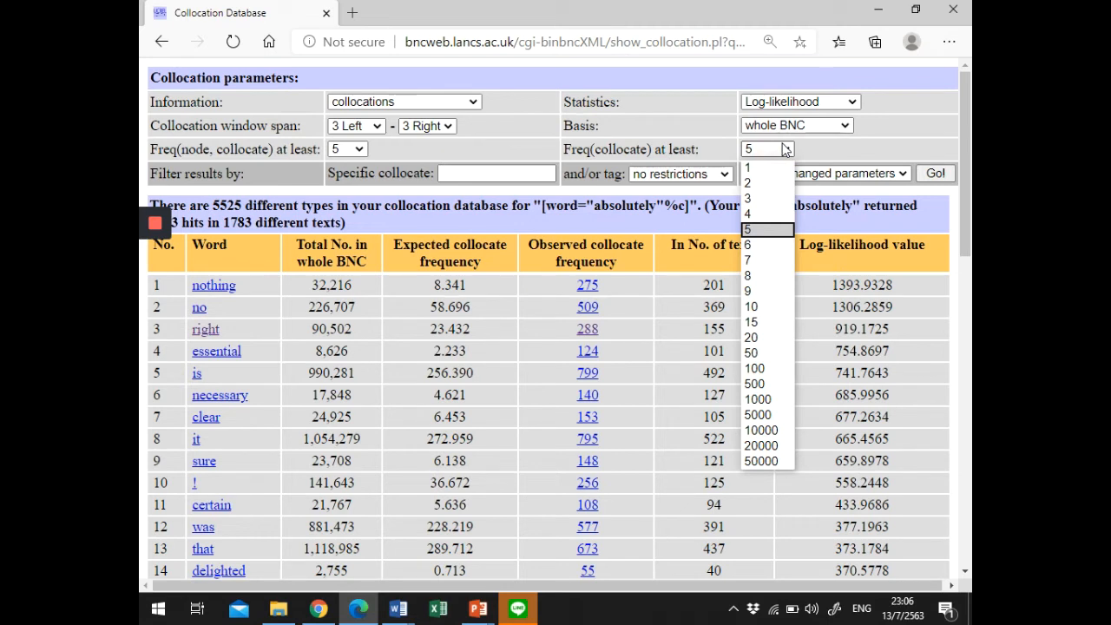
mouse_move(802, 156)
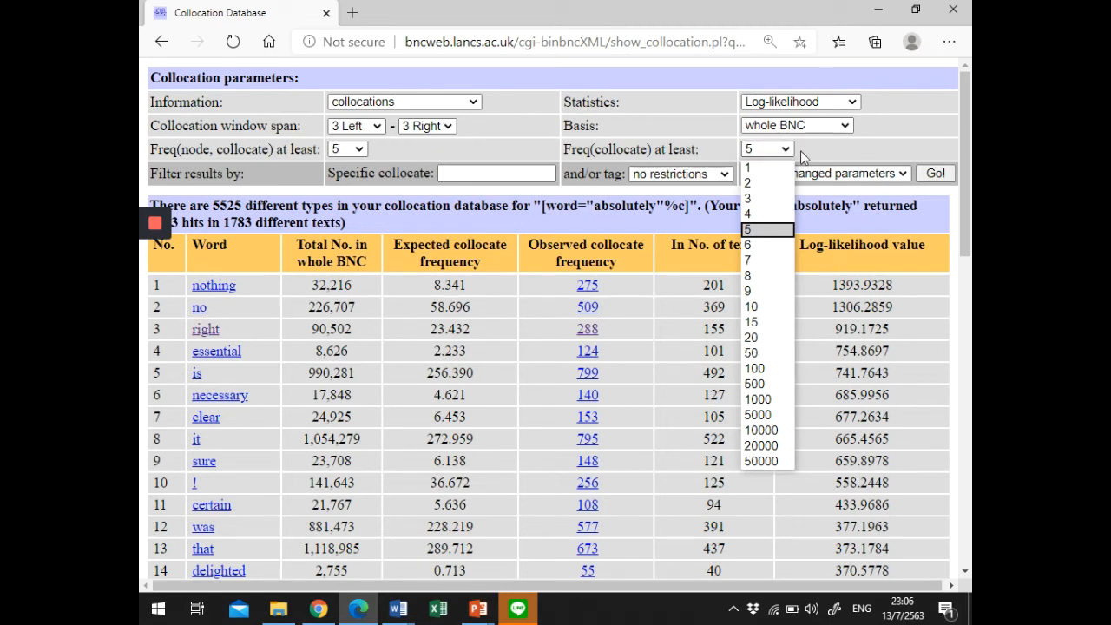
click(767, 229)
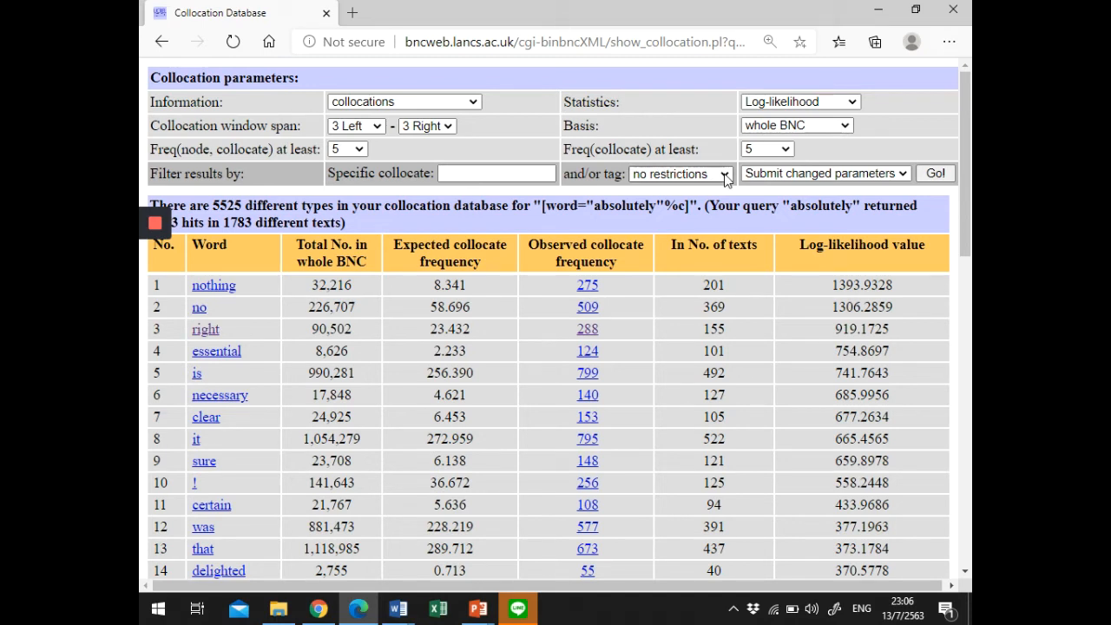
click(682, 173)
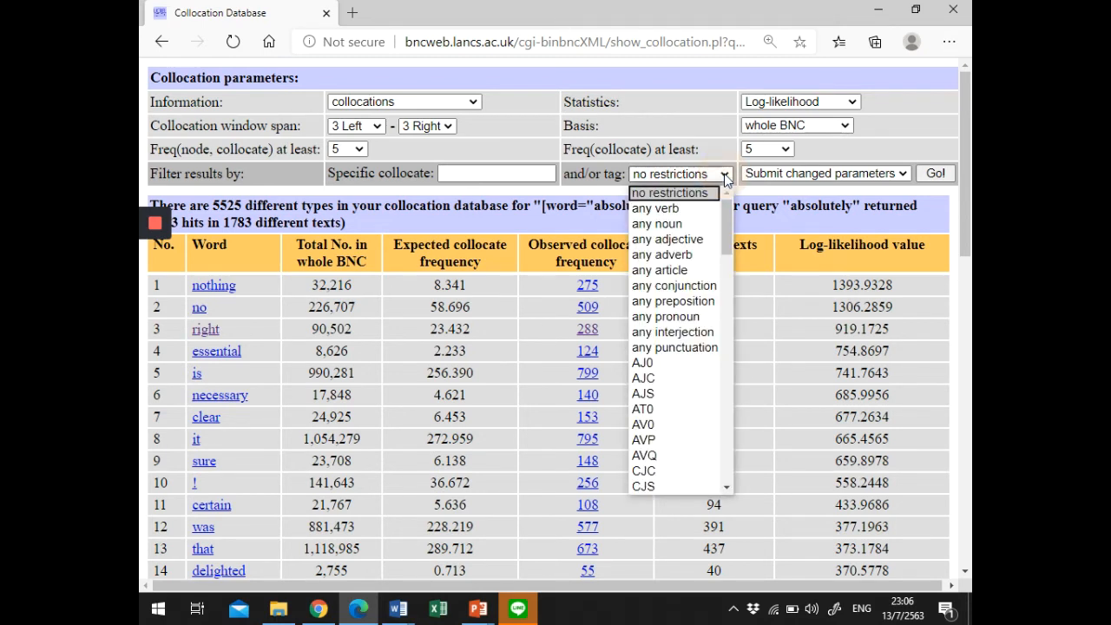
click(681, 174)
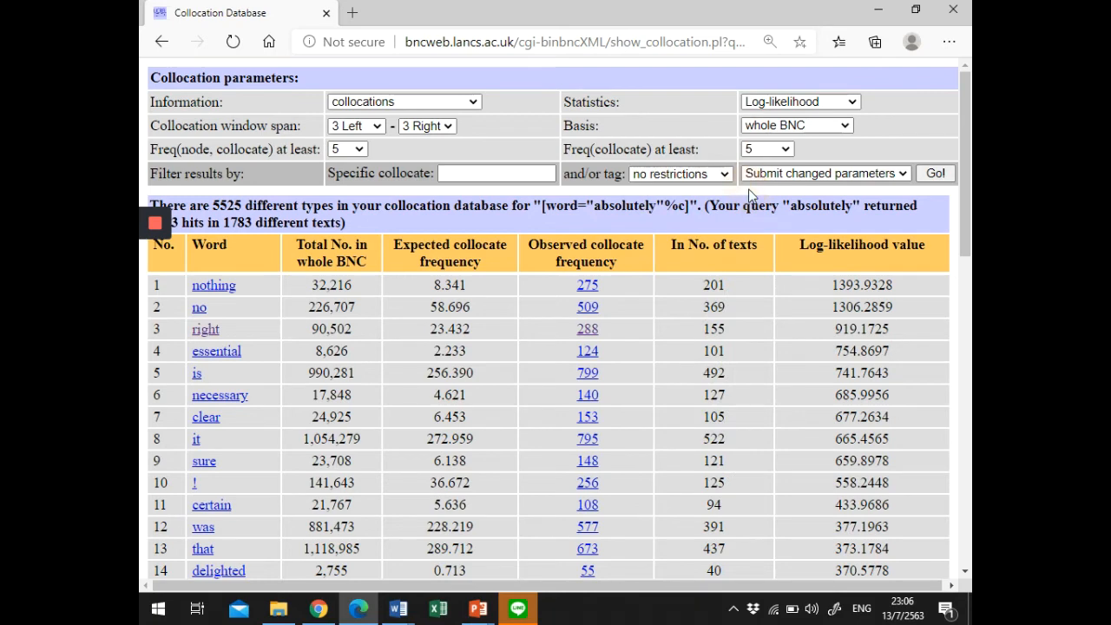
mouse_move(582, 85)
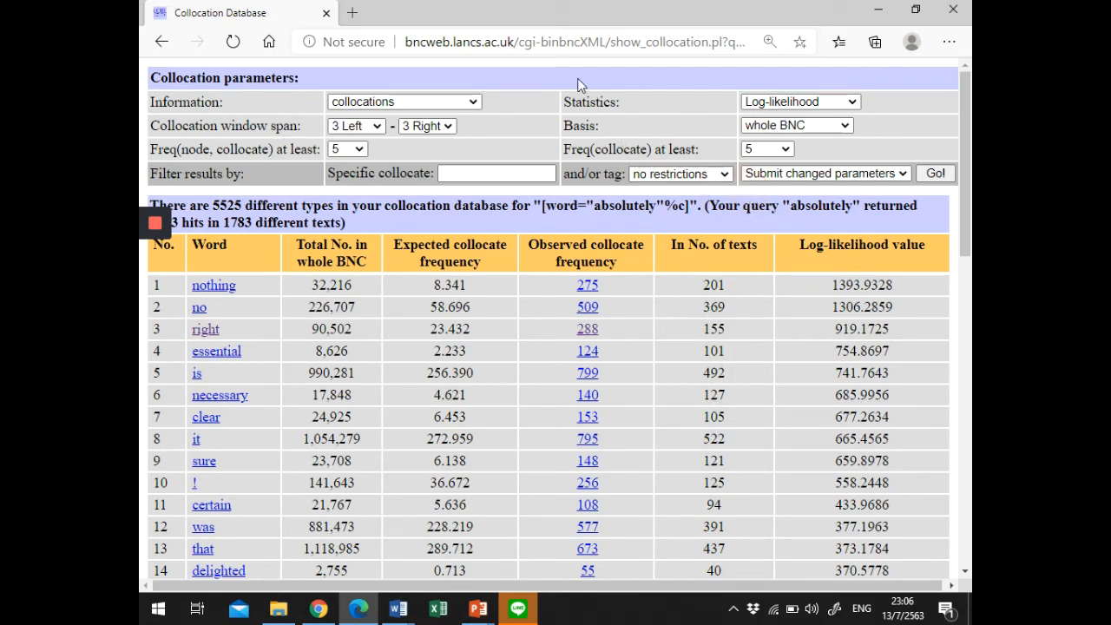
mouse_move(559, 83)
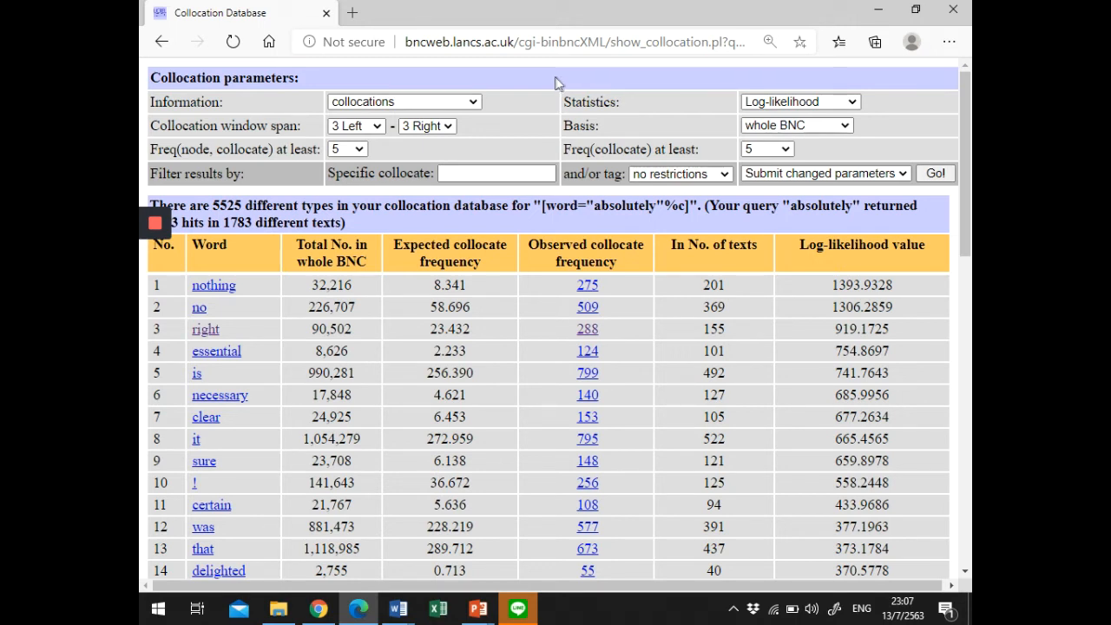
mouse_move(514, 143)
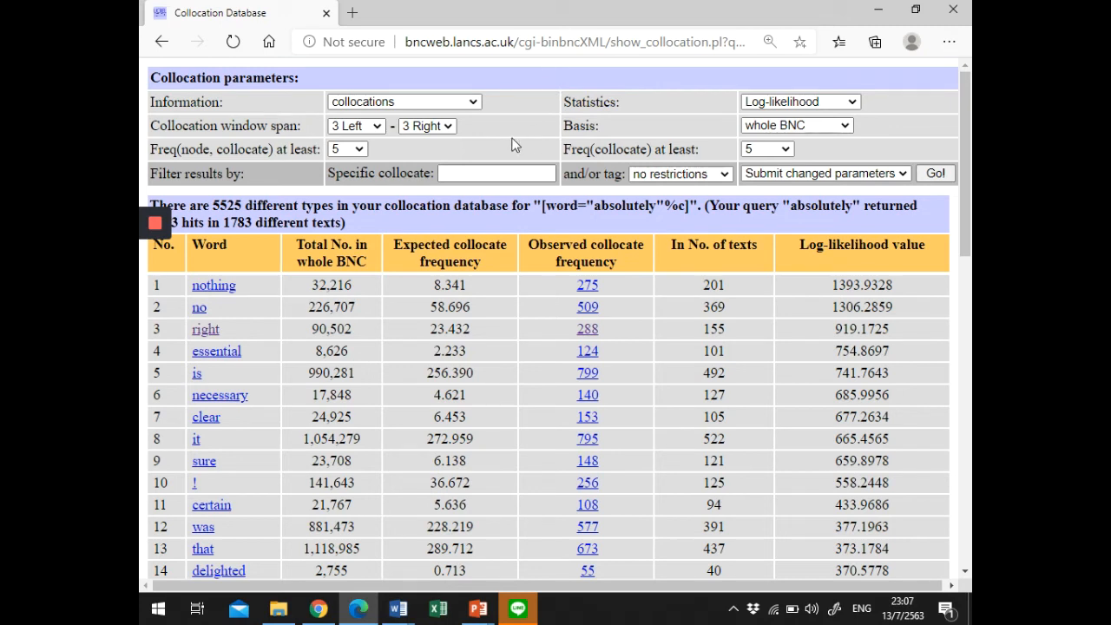
mouse_move(449, 153)
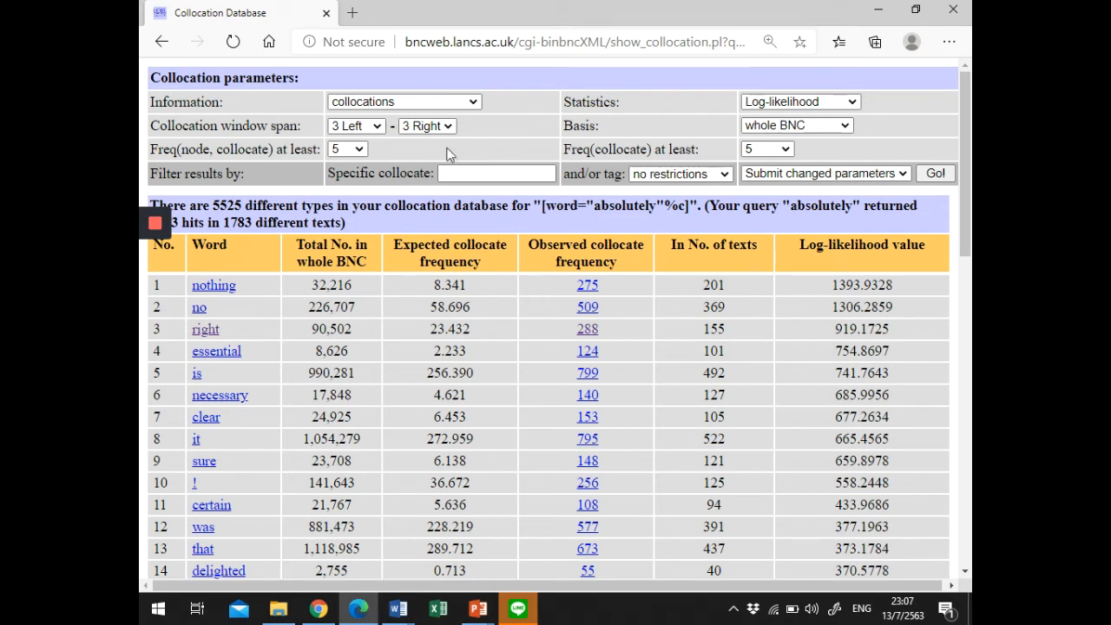
mouse_move(380, 123)
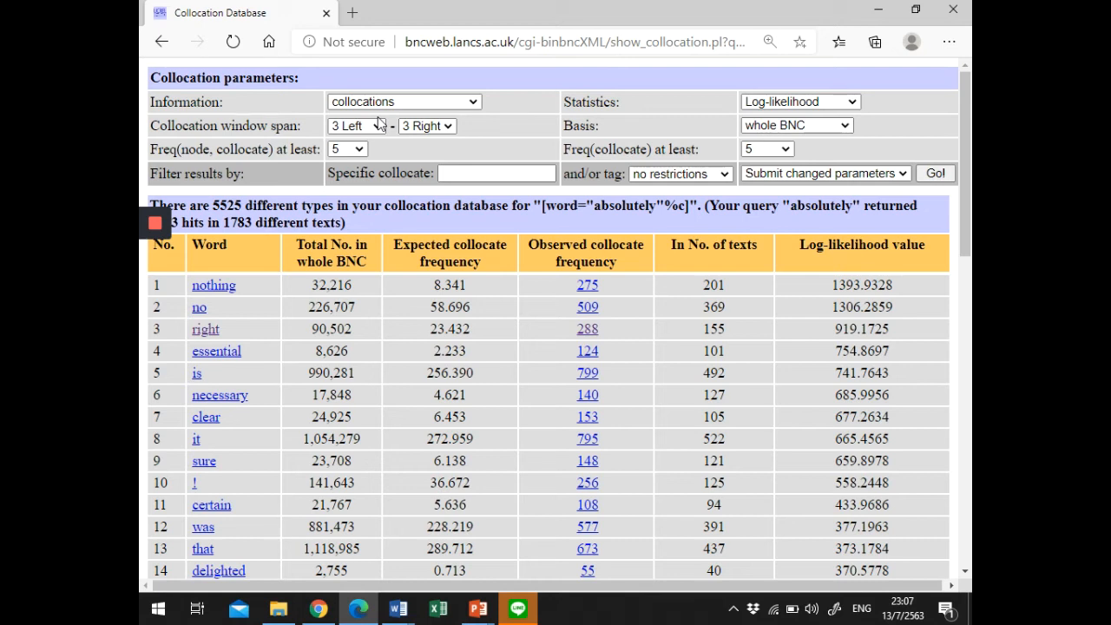
Set the window span to 1 Right–3 Right with 'any adjective' tag, and recalculate.
click(356, 126)
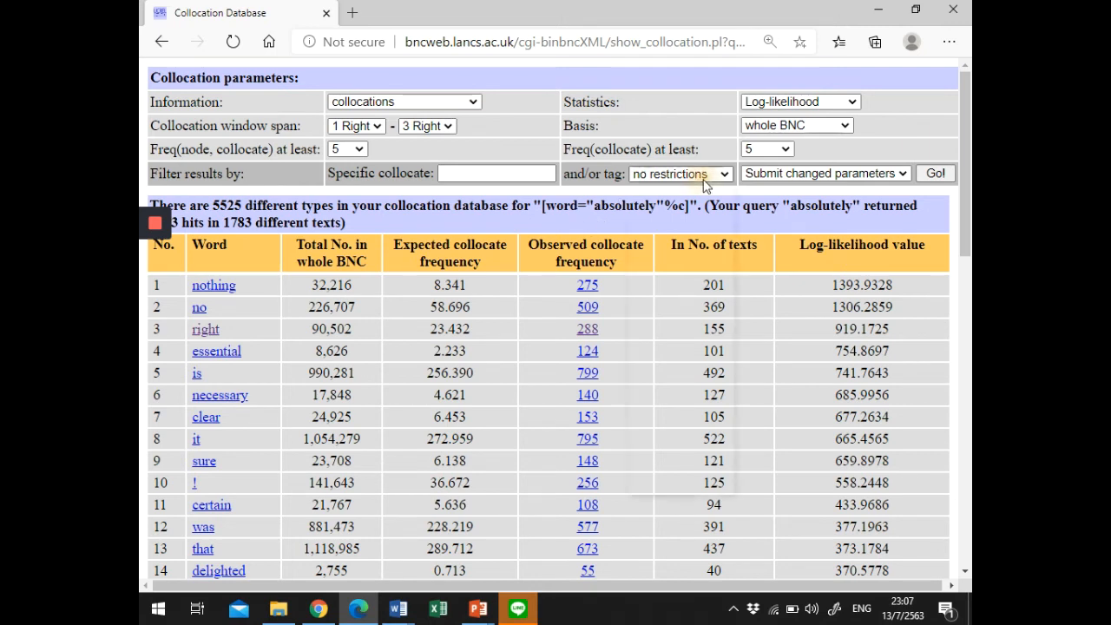
click(681, 172)
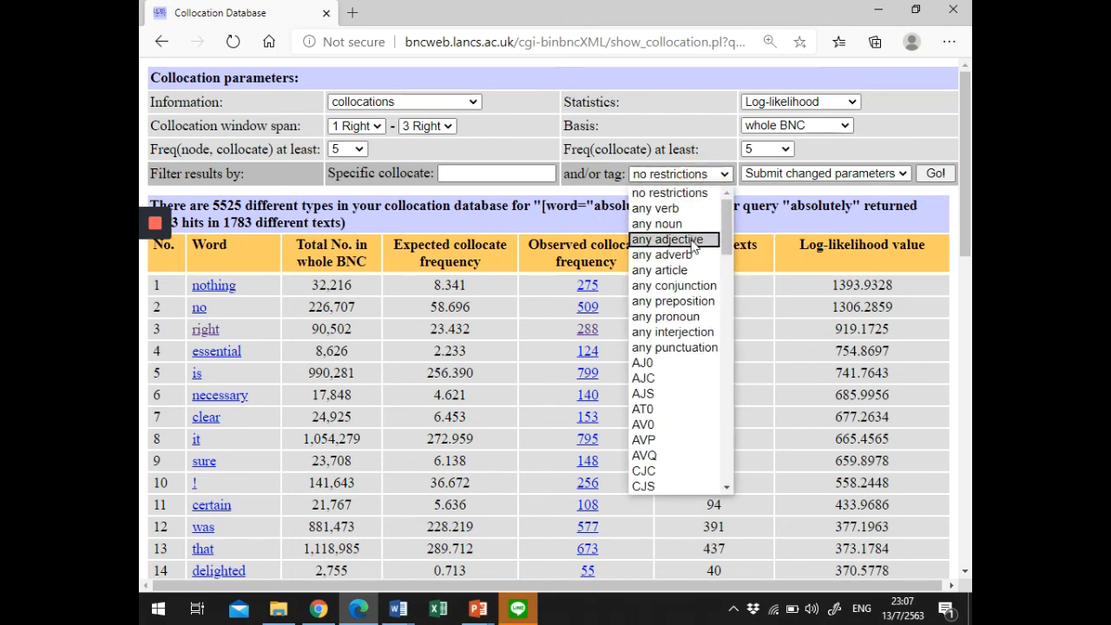
click(668, 239)
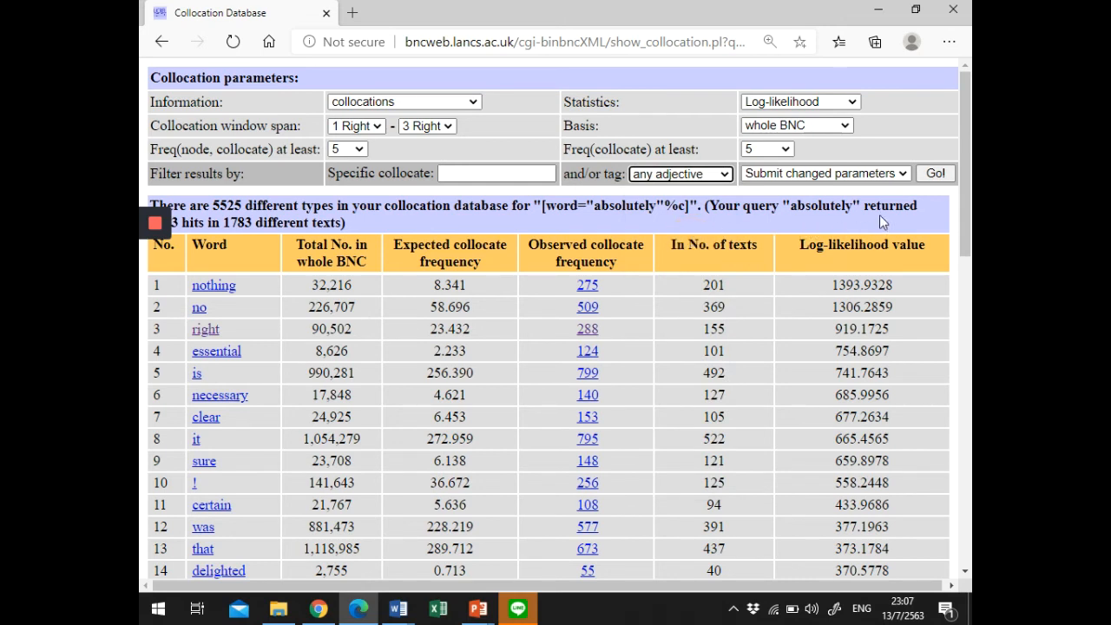
mouse_move(919, 193)
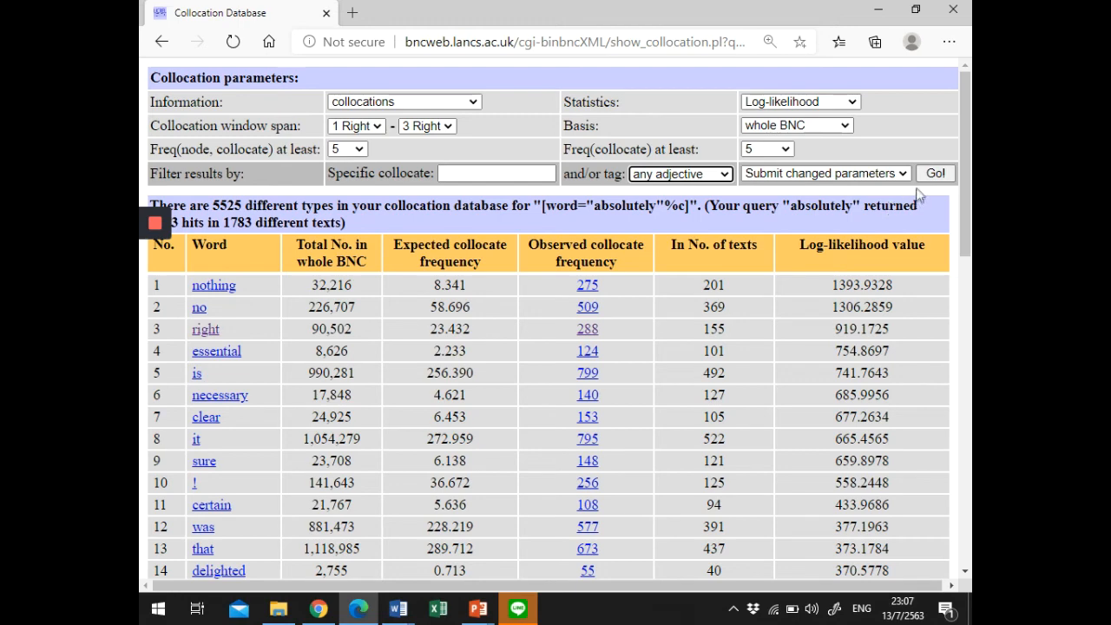
click(935, 173)
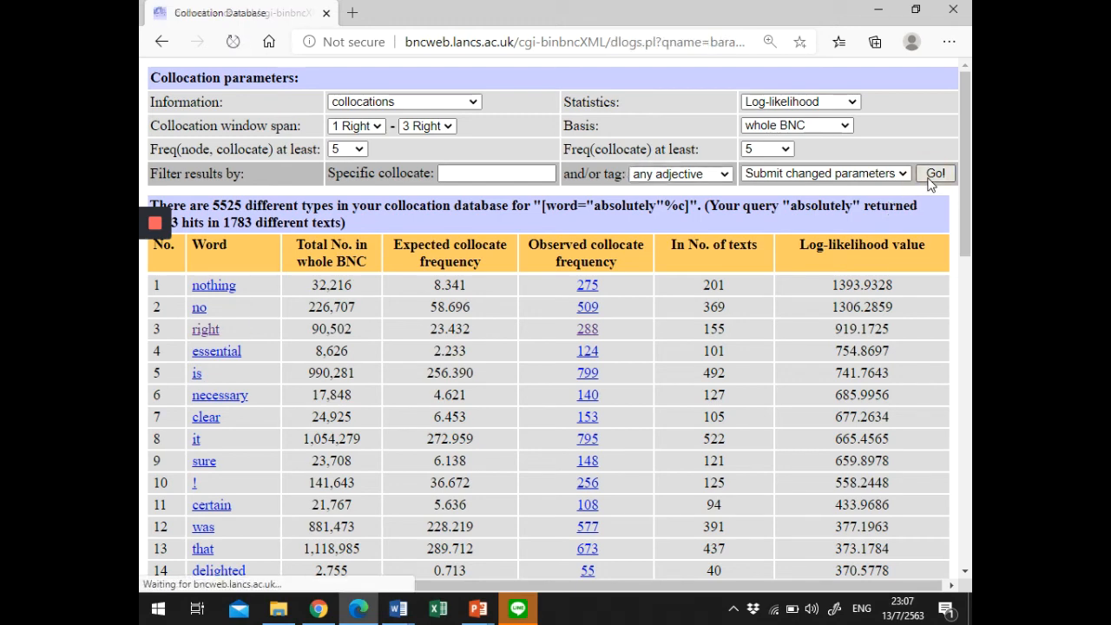
Scroll the adjective table led by right, essential, necessary and clear.
click(935, 173)
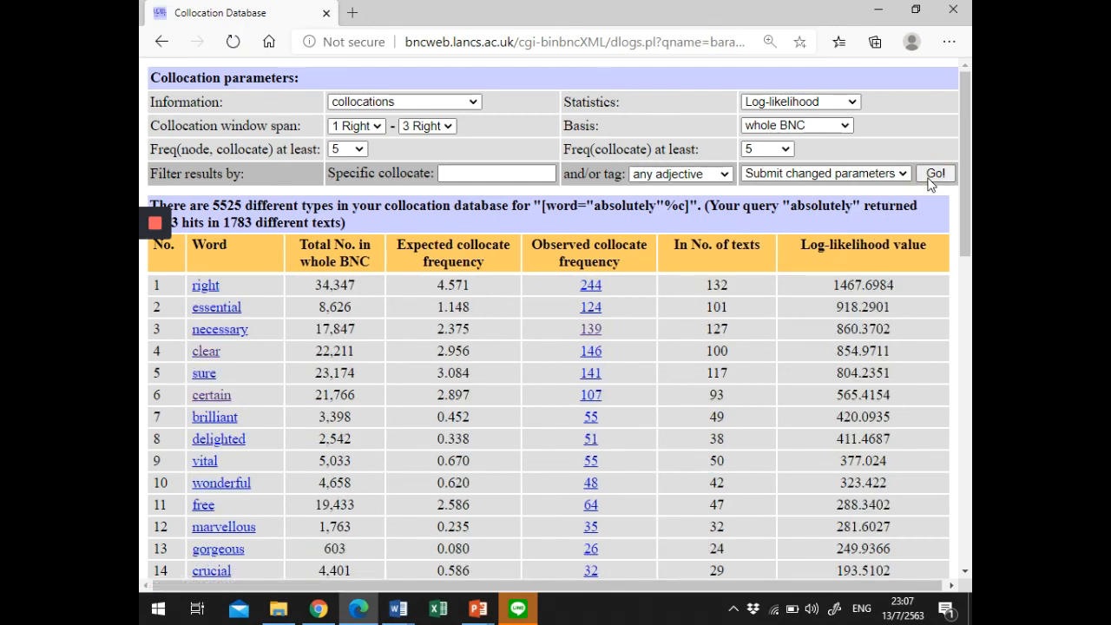
scroll(down, 3)
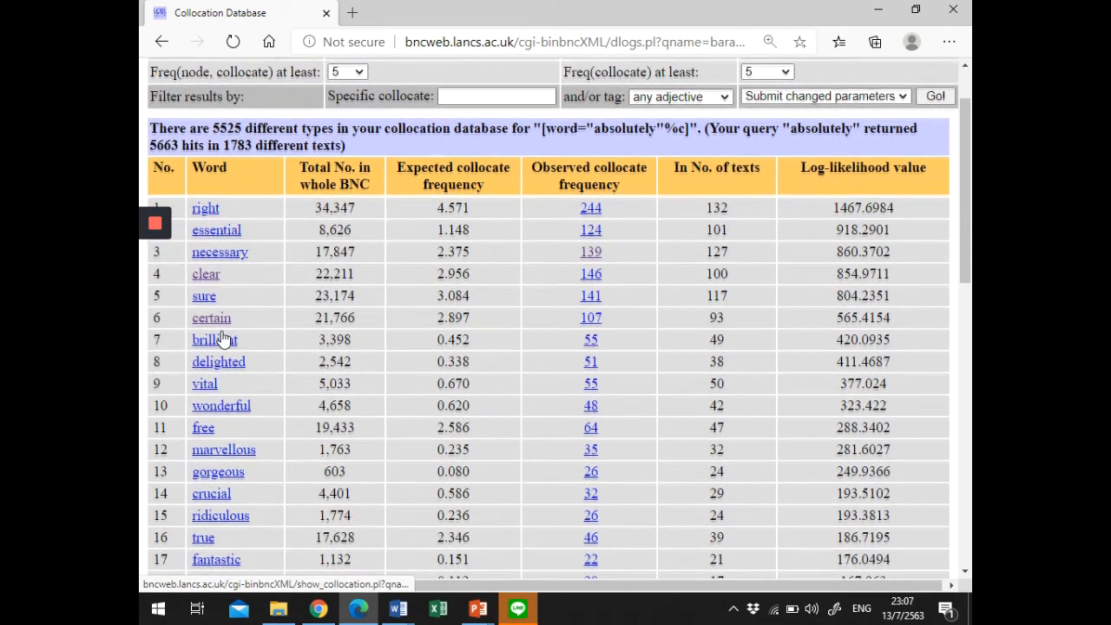
scroll(down, 3)
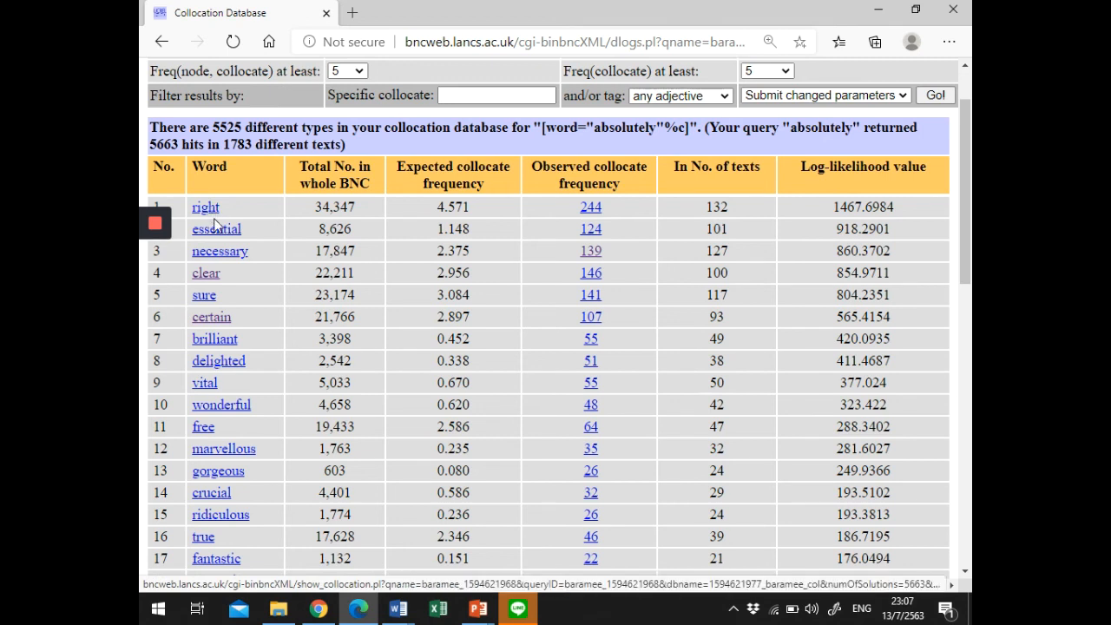
mouse_move(224, 326)
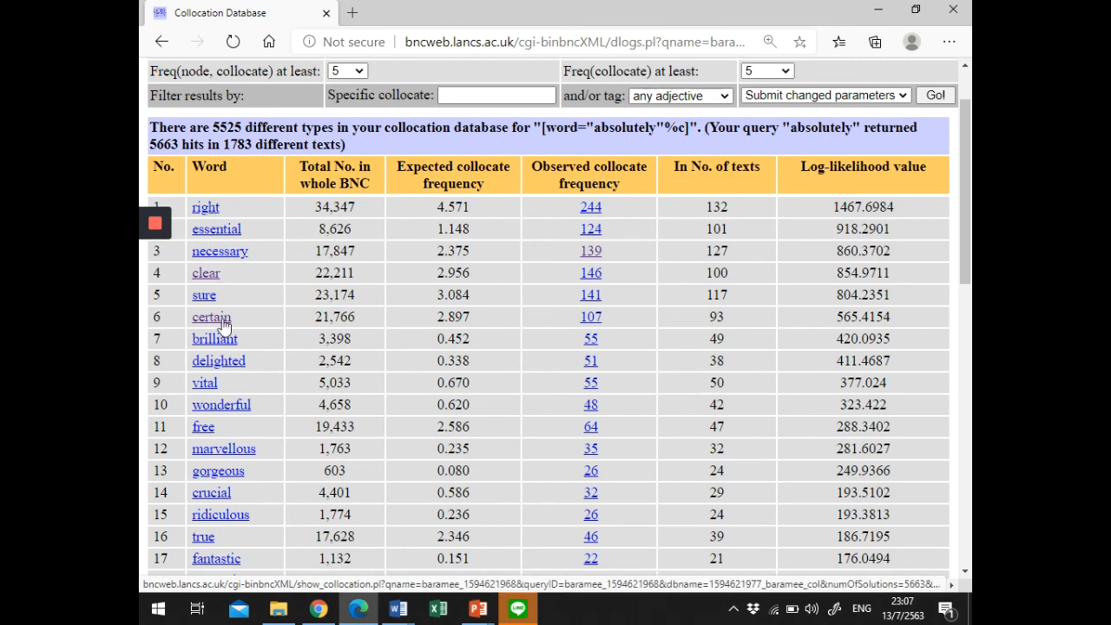